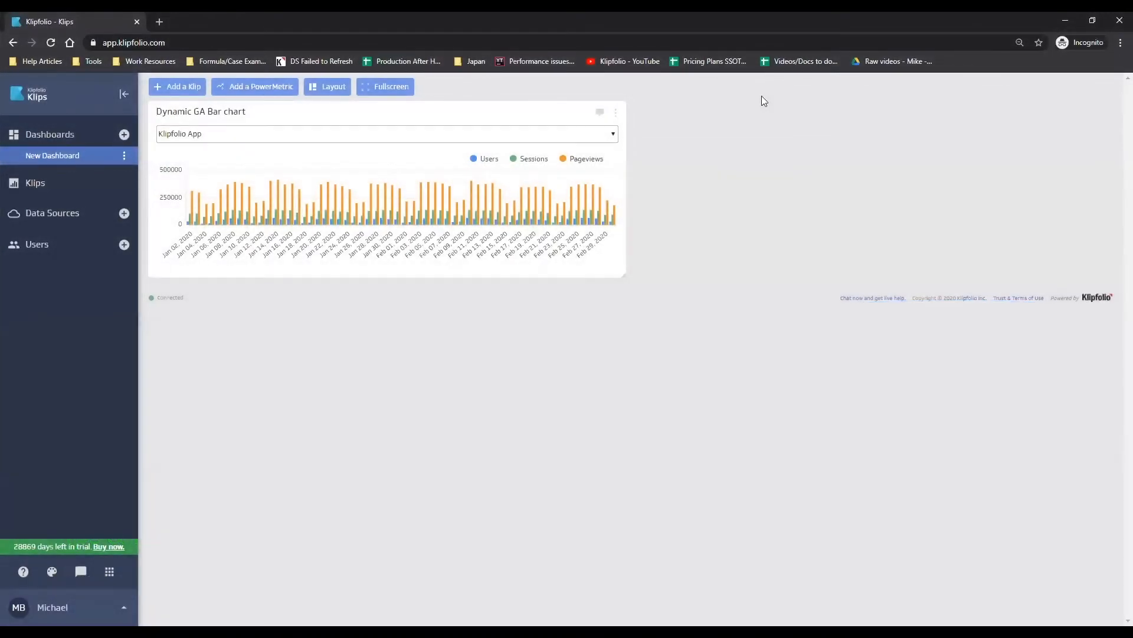
{"action": "mouse_move", "coordinate": [752, 161]}
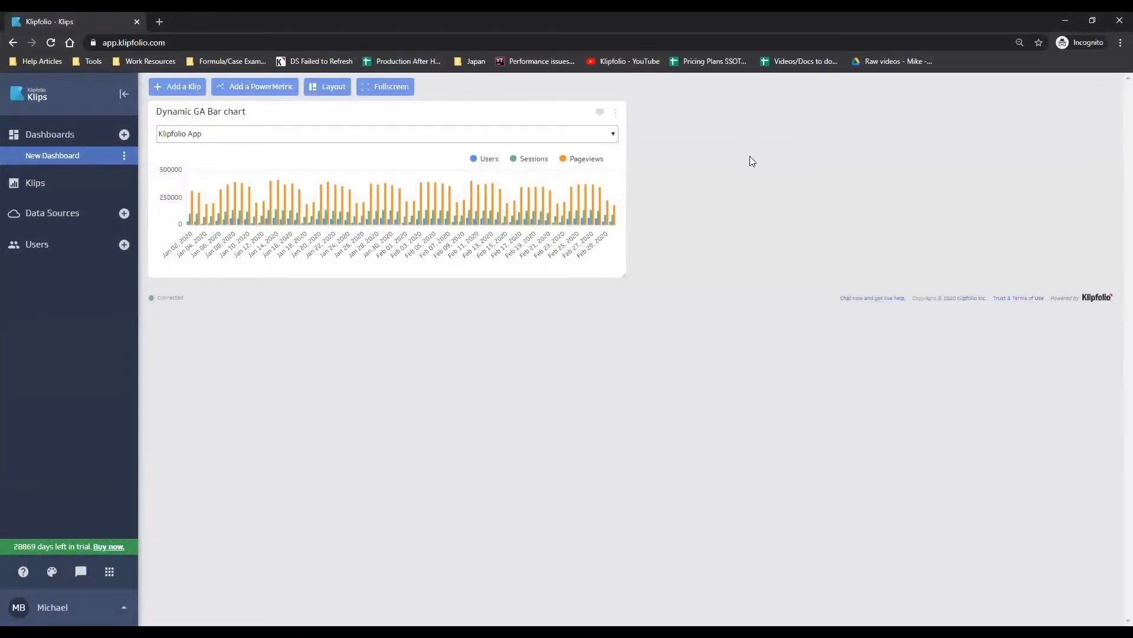
{"action": "mouse_move", "coordinate": [750, 149]}
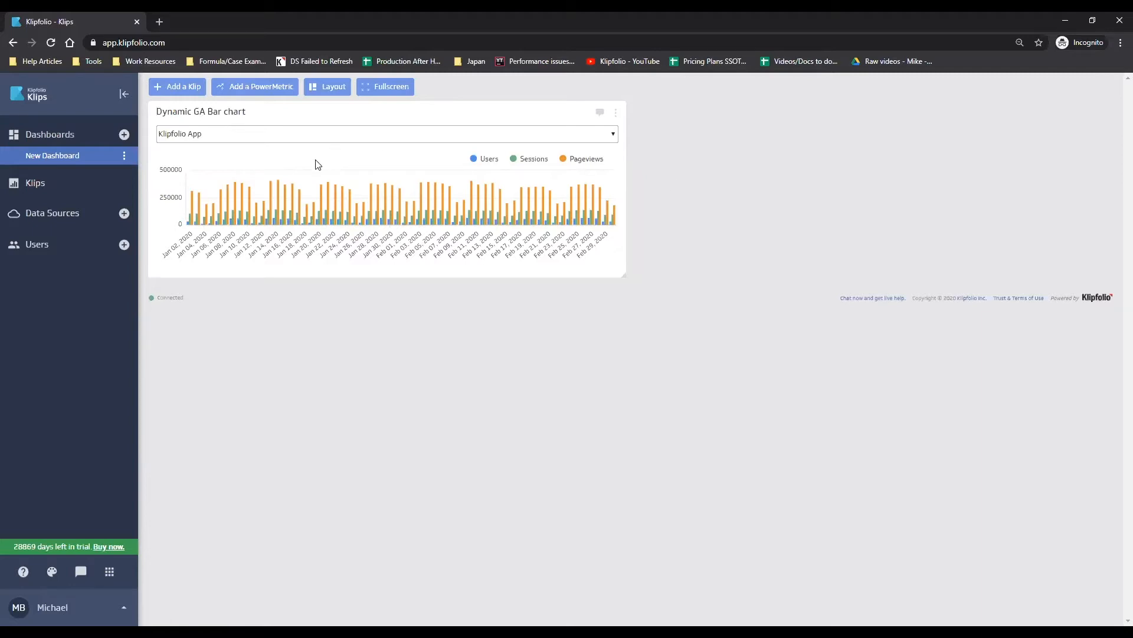
{"action": "mouse_move", "coordinate": [218, 170]}
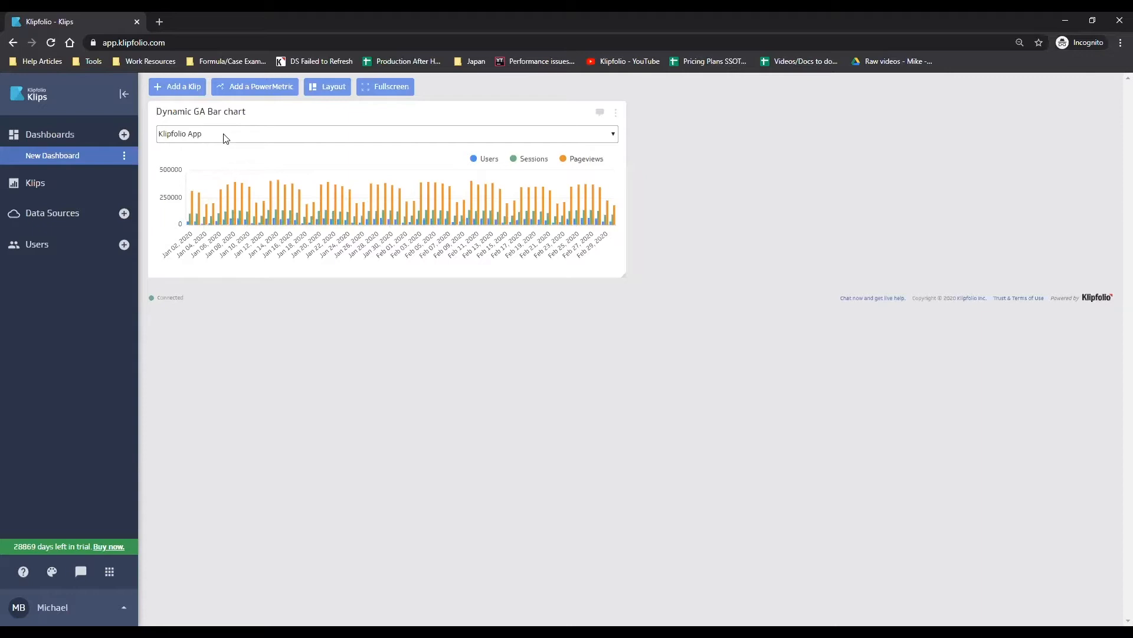
{"action": "mouse_move", "coordinate": [201, 142]}
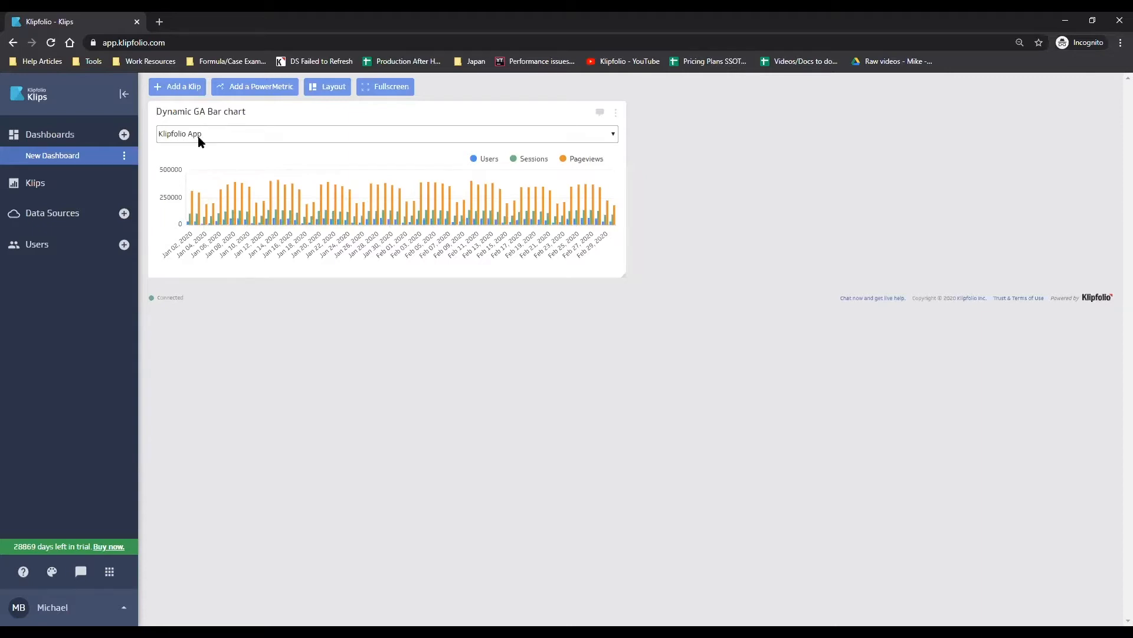
Switch the Dynamic GA Bar chart's profile dropdown to Klipfolio support page
{"action": "left_click", "coordinate": [386, 134]}
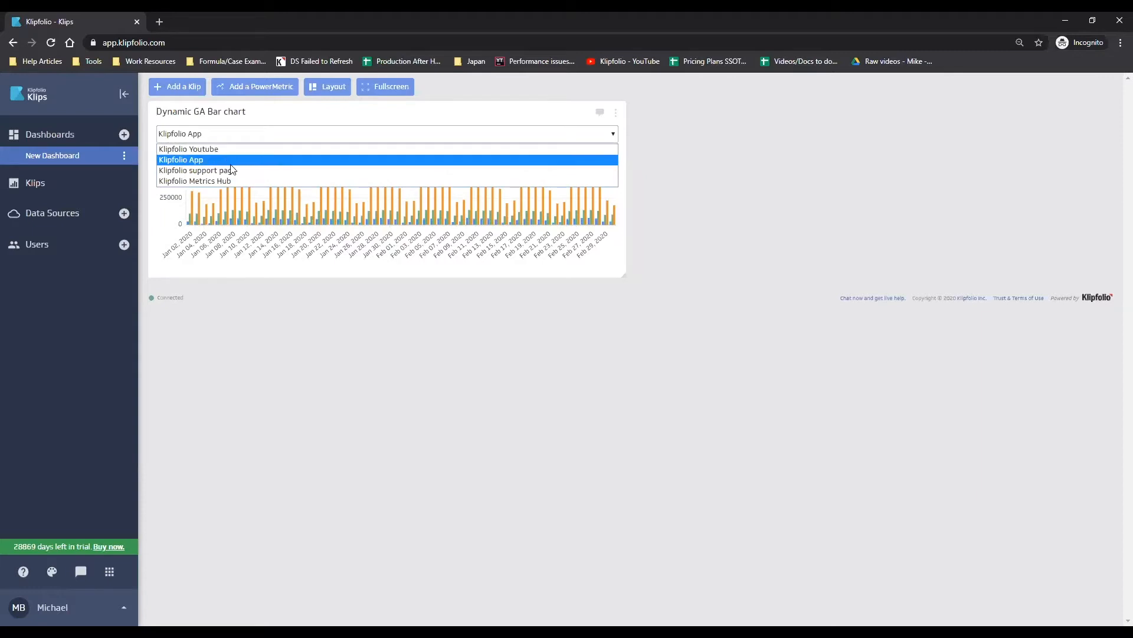
{"action": "left_click", "coordinate": [196, 170]}
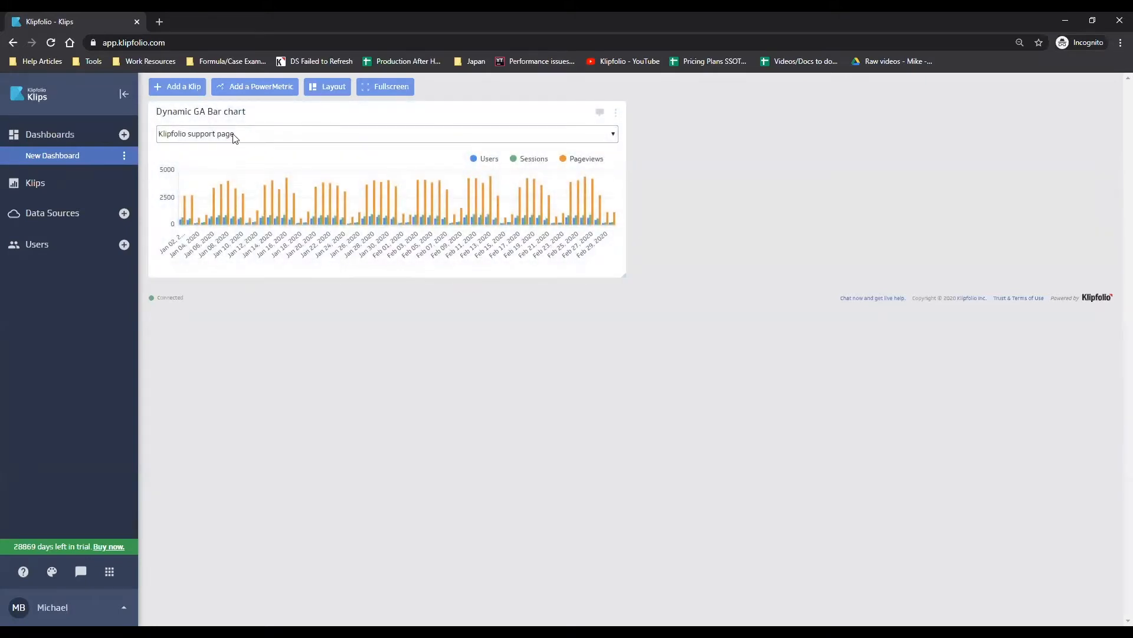
{"action": "left_click", "coordinate": [385, 134]}
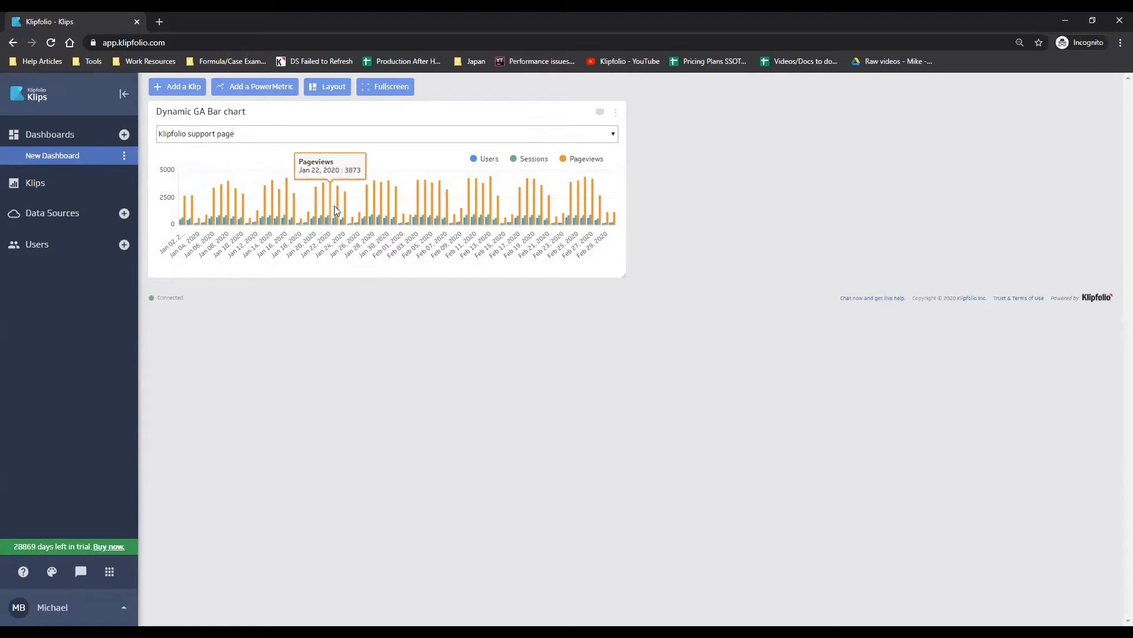
{"action": "mouse_move", "coordinate": [439, 197]}
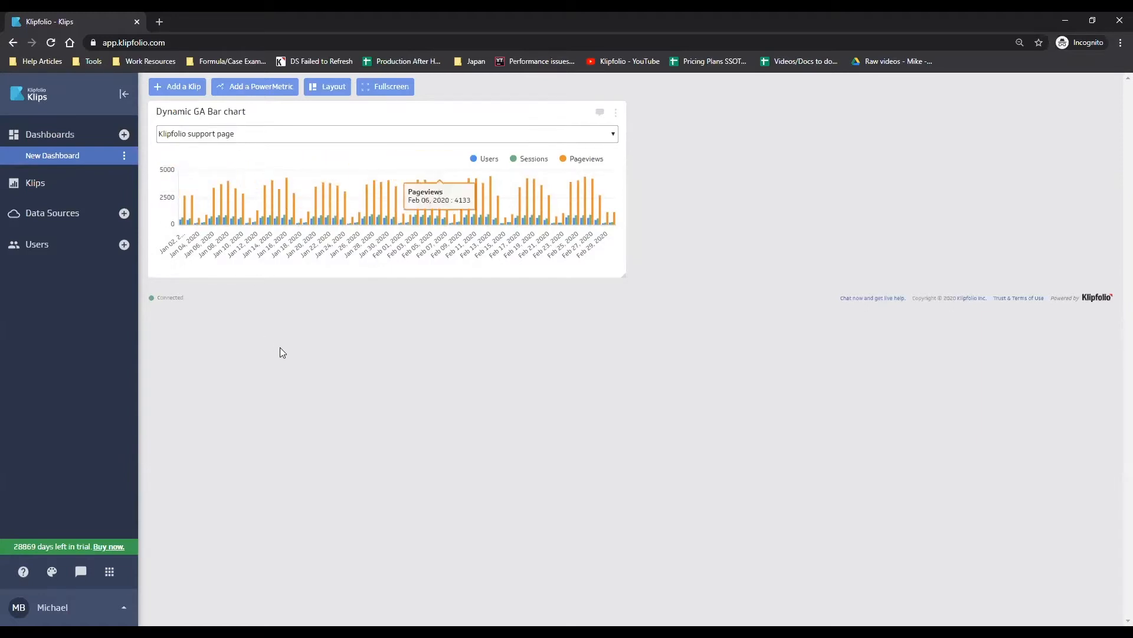
From Data Sources, open Dynamic Google Analytics Data Source and create a Klip from it
{"action": "left_click", "coordinate": [51, 212]}
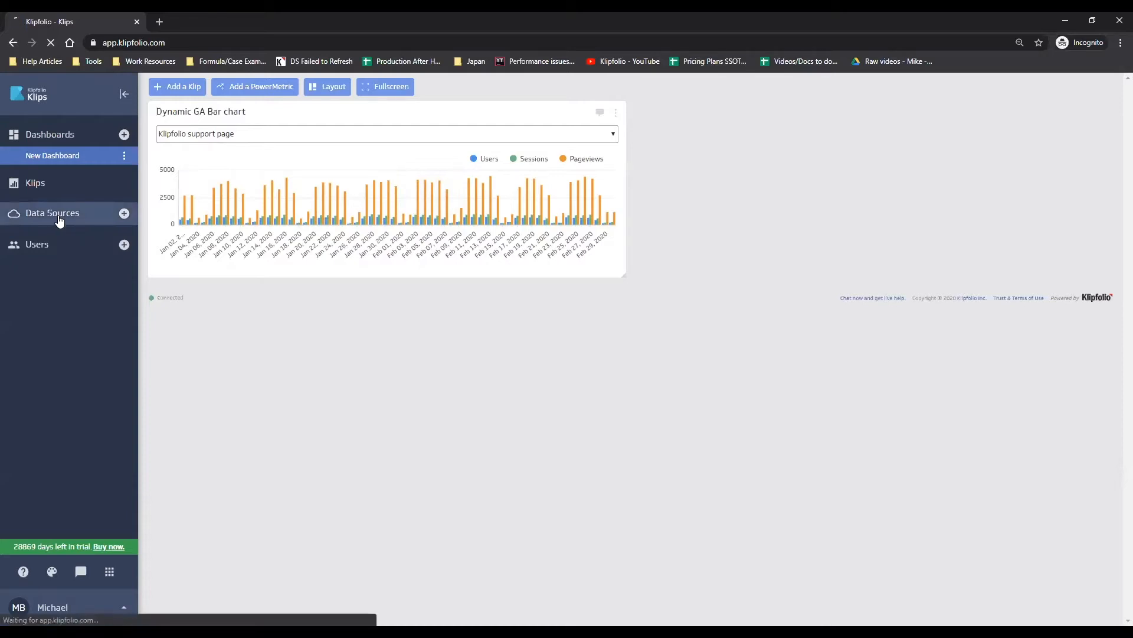
{"action": "left_click", "coordinate": [52, 213]}
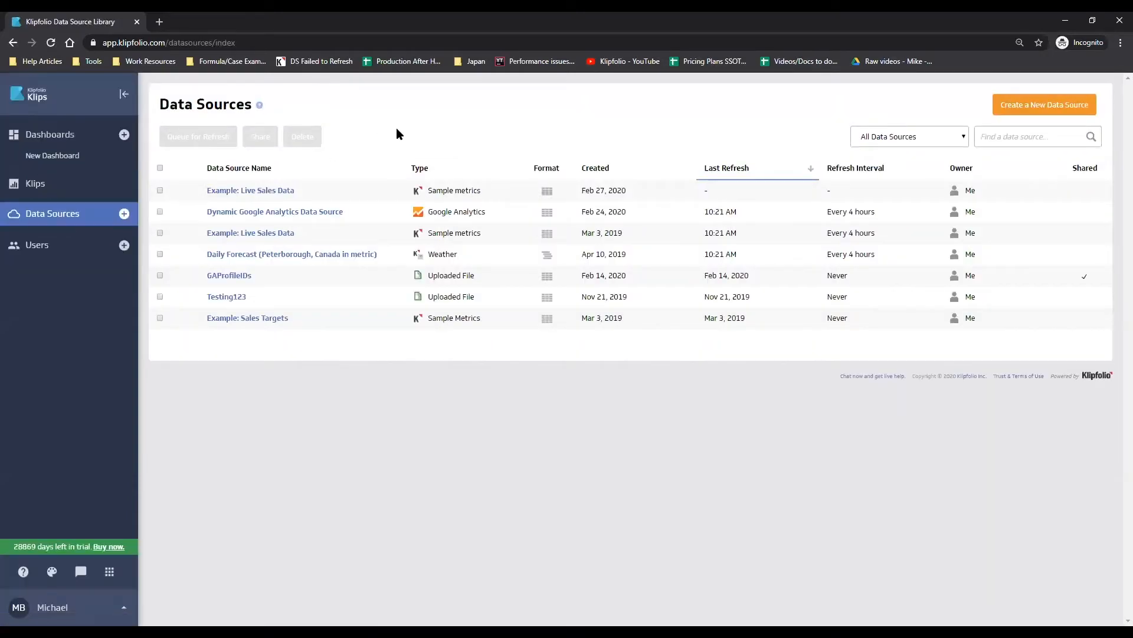
{"action": "mouse_move", "coordinate": [274, 211]}
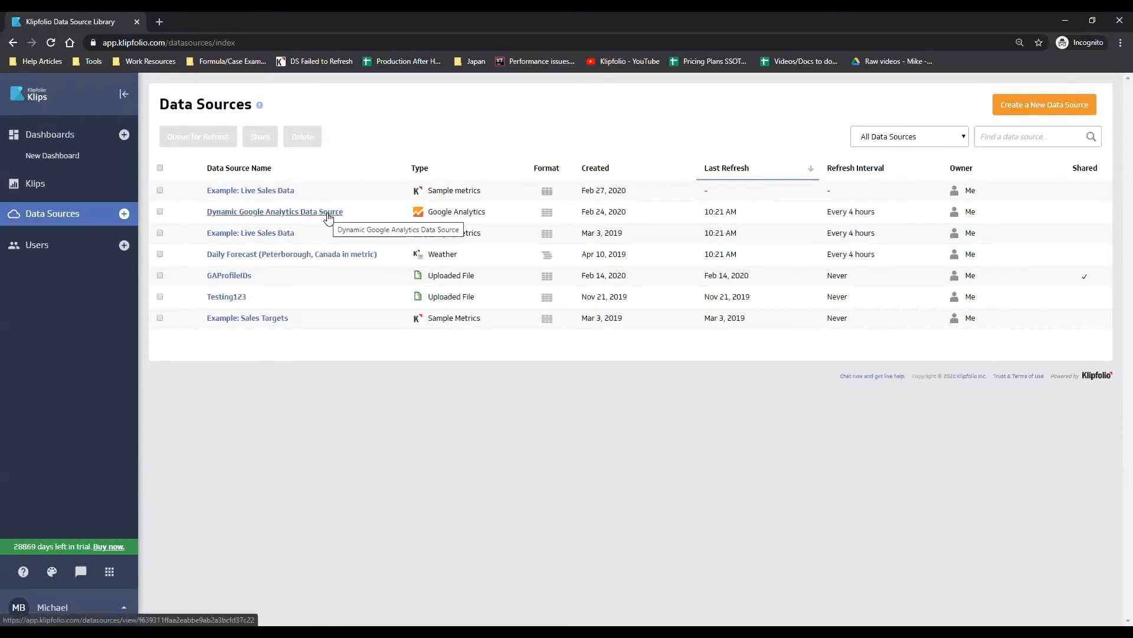
{"action": "left_click", "coordinate": [274, 211]}
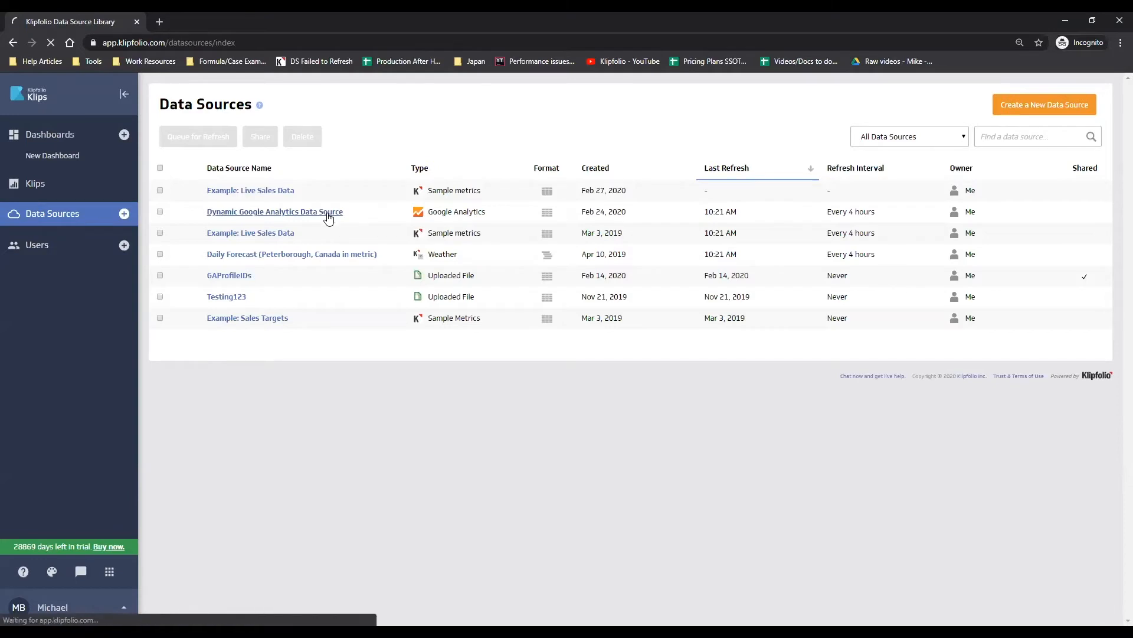
{"action": "left_click", "coordinate": [275, 211]}
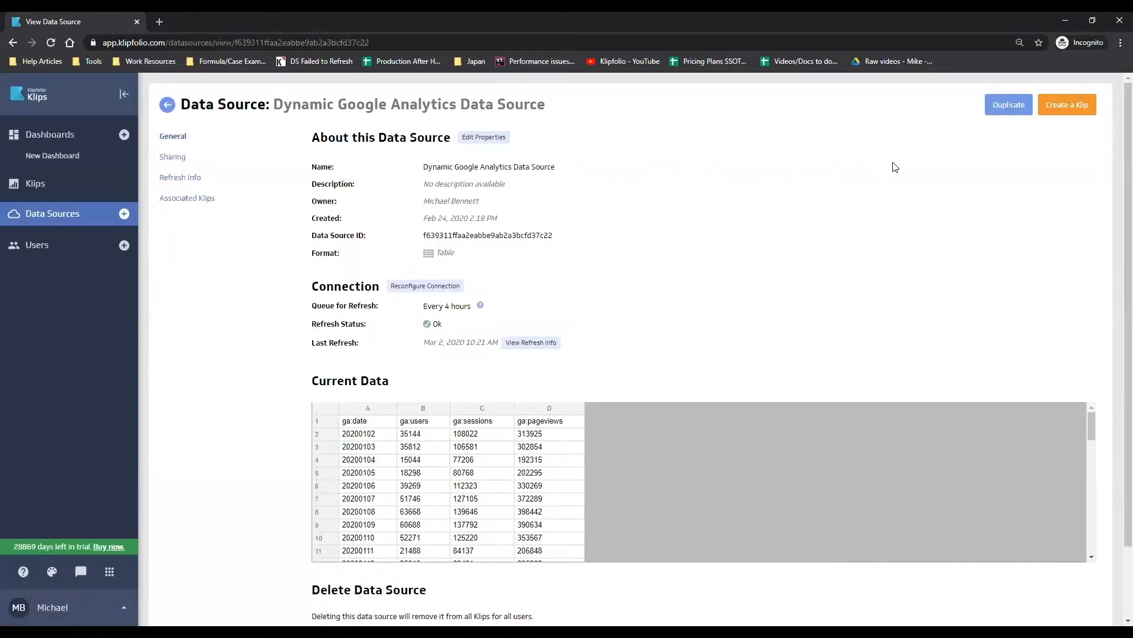
{"action": "mouse_move", "coordinate": [1068, 104]}
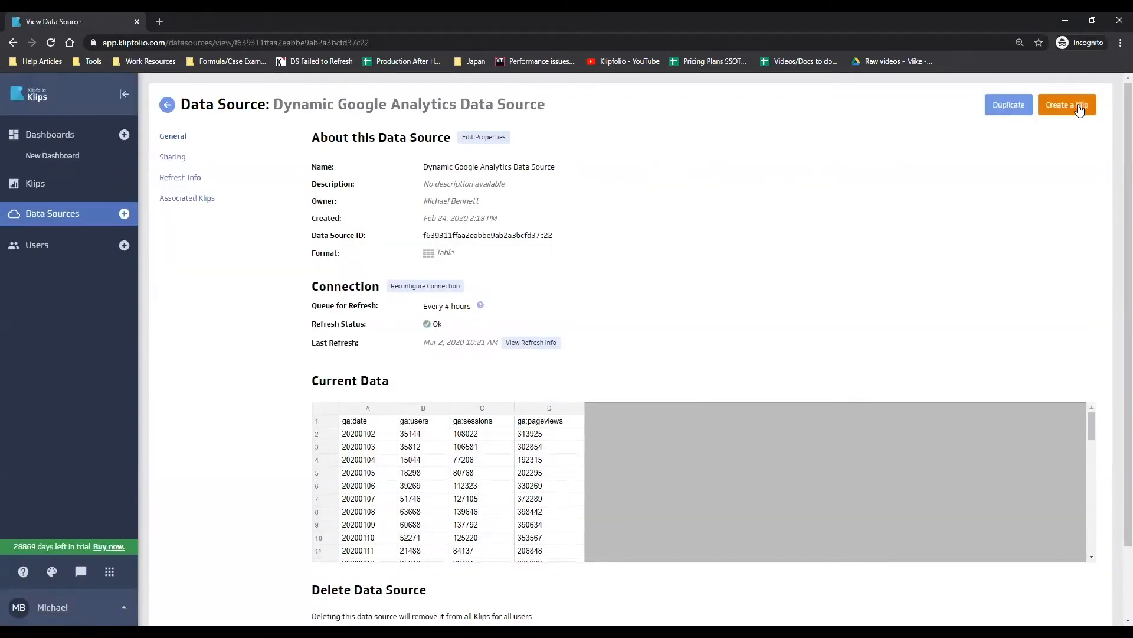
{"action": "left_click", "coordinate": [1066, 104]}
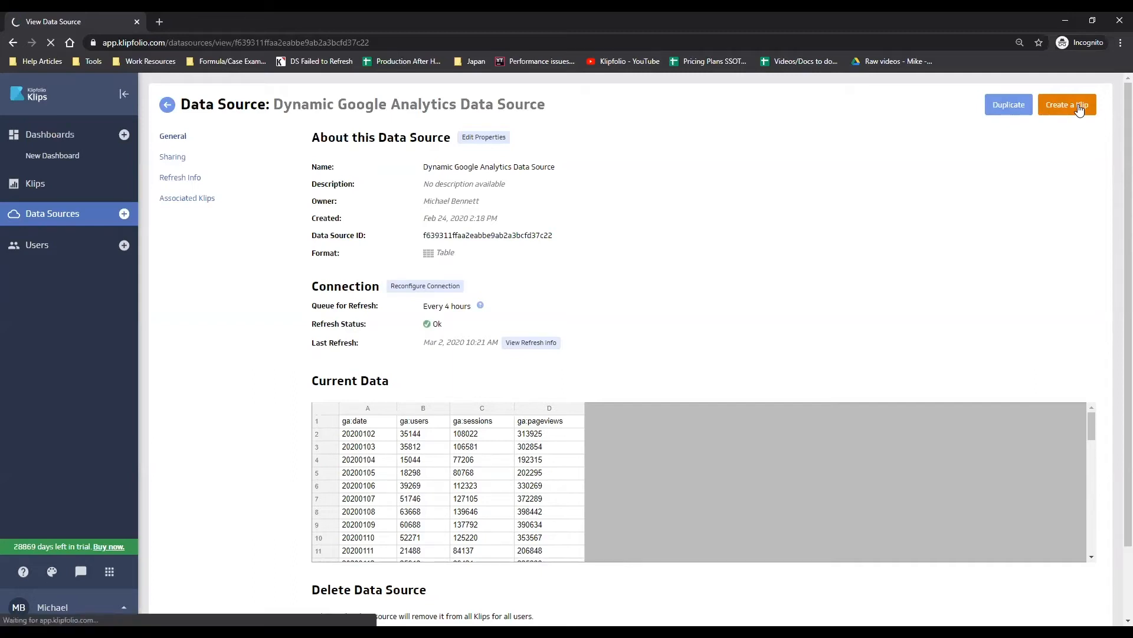
Add GAProfileIDs as a second data source and compare it with the Google Analytics data
{"action": "left_click", "coordinate": [1068, 104]}
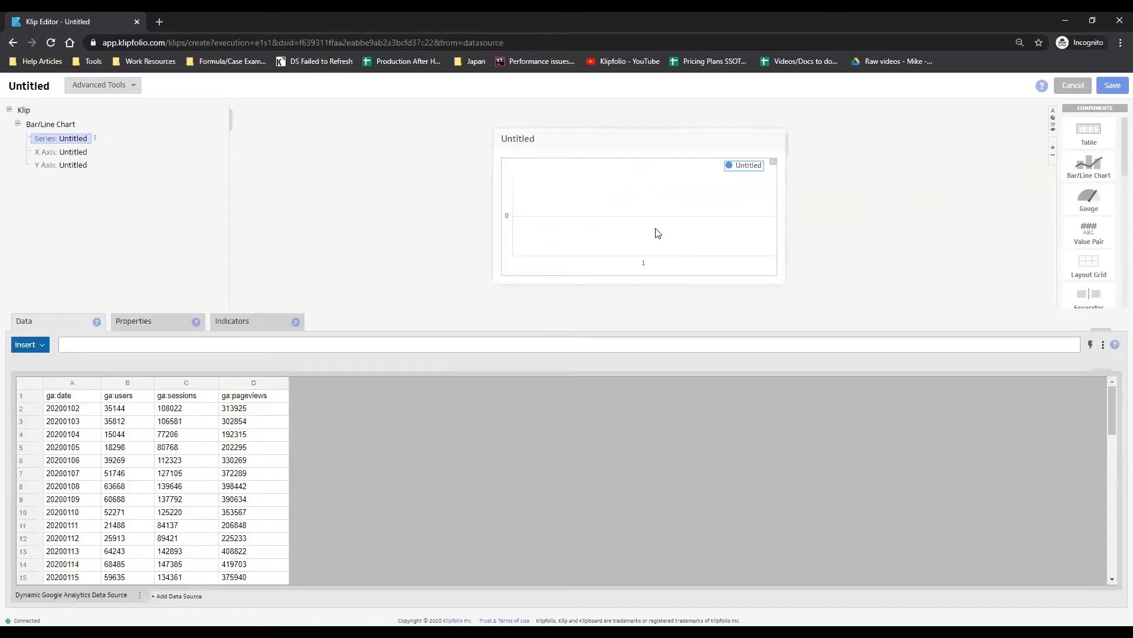
{"action": "mouse_move", "coordinate": [193, 595]}
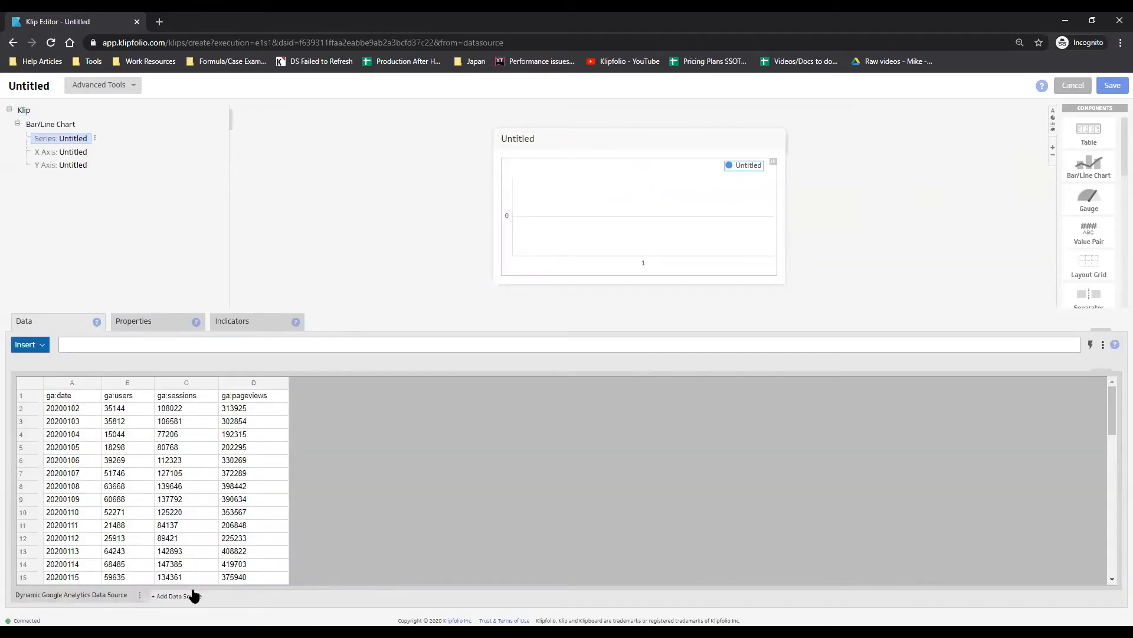
{"action": "left_click", "coordinate": [177, 596]}
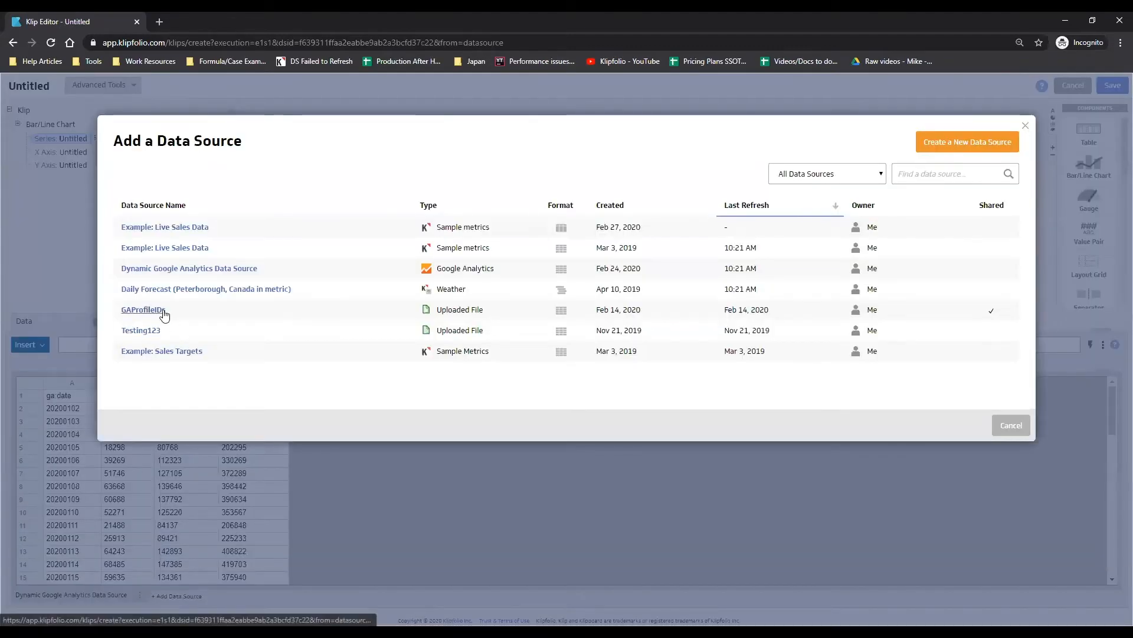
{"action": "left_click", "coordinate": [143, 309]}
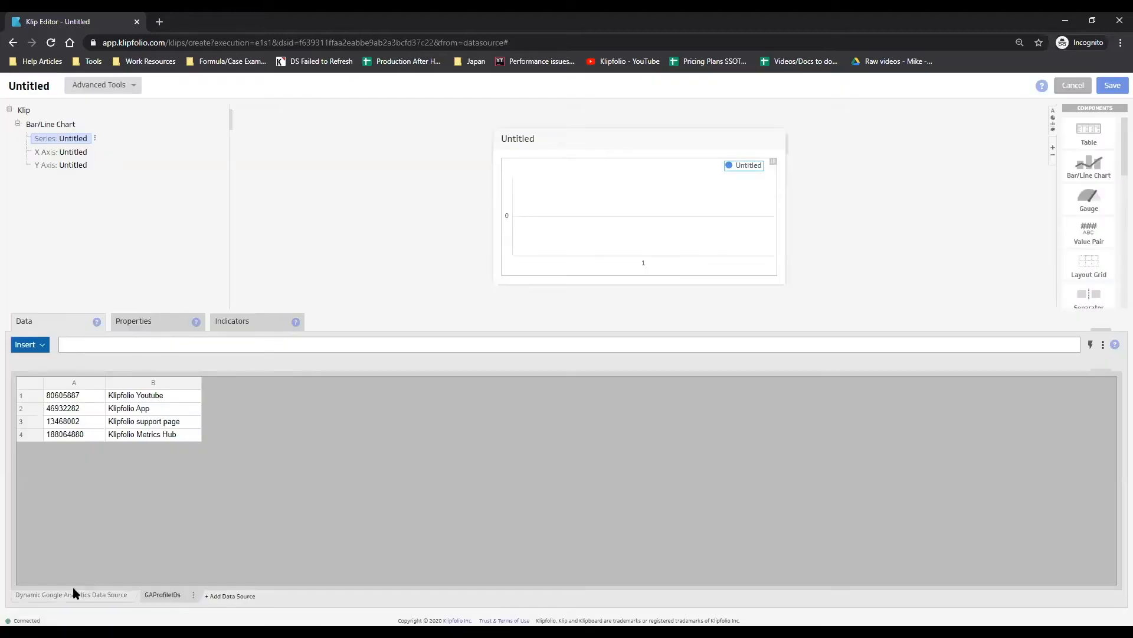
{"action": "left_click", "coordinate": [71, 595]}
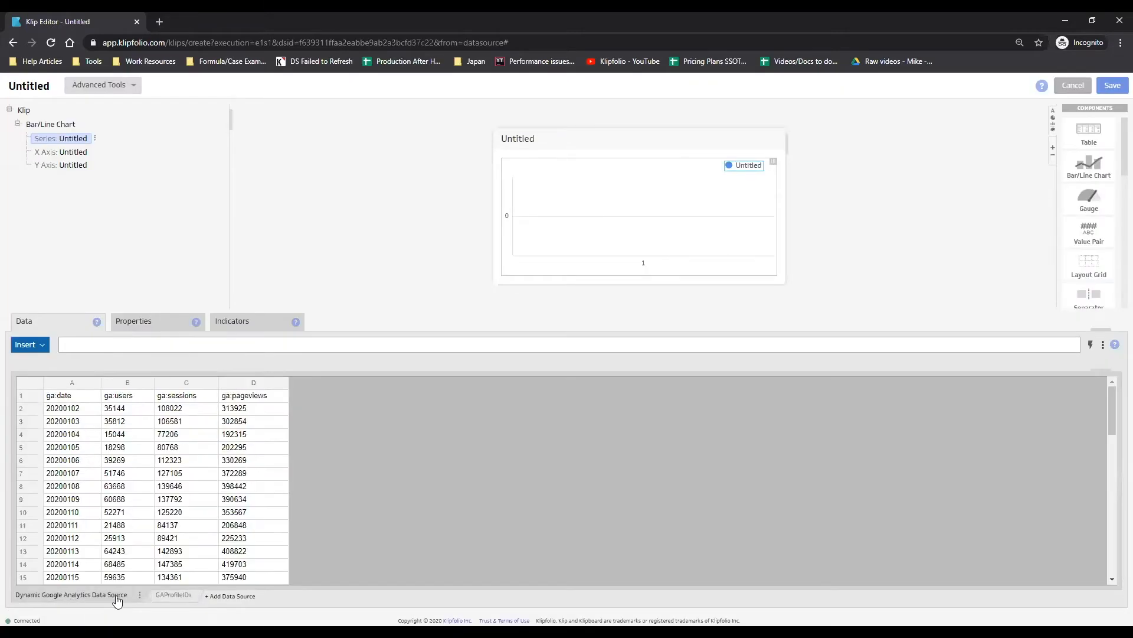
{"action": "left_click", "coordinate": [173, 594]}
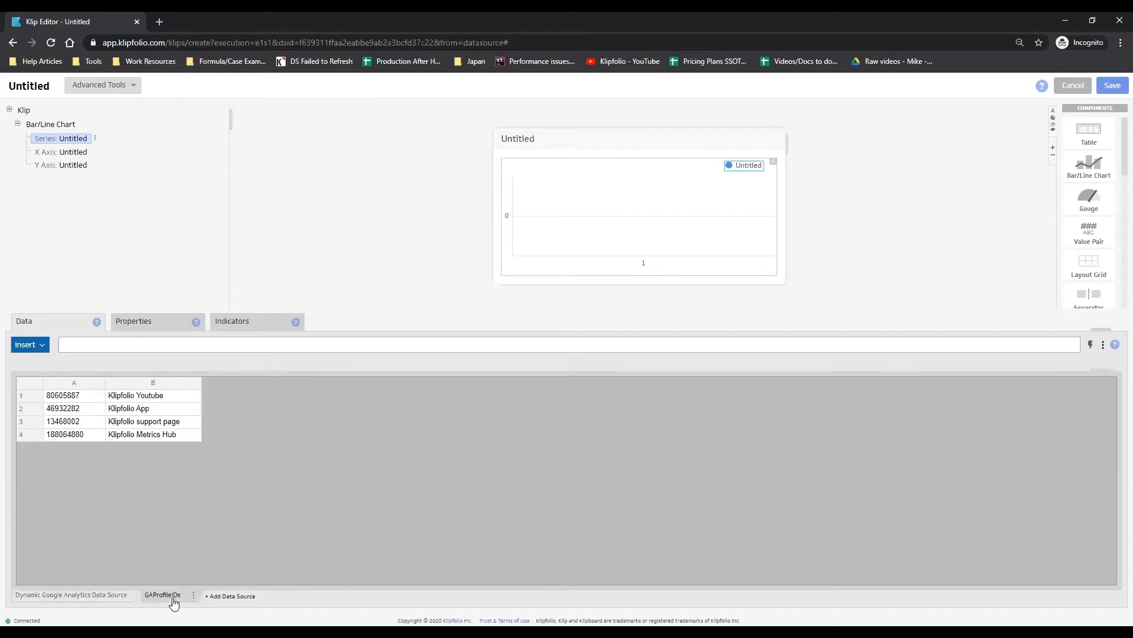
{"action": "mouse_move", "coordinate": [143, 398]}
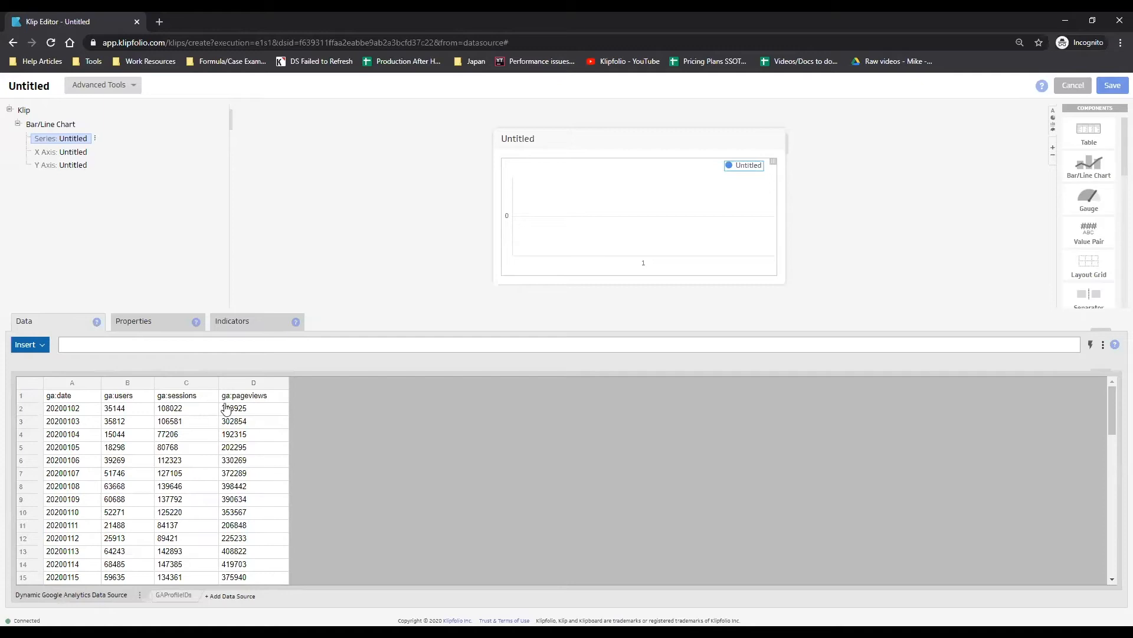
Plot ga:date on the X axis with the 'Aug 05, 2016' date format
{"action": "left_click", "coordinate": [61, 152]}
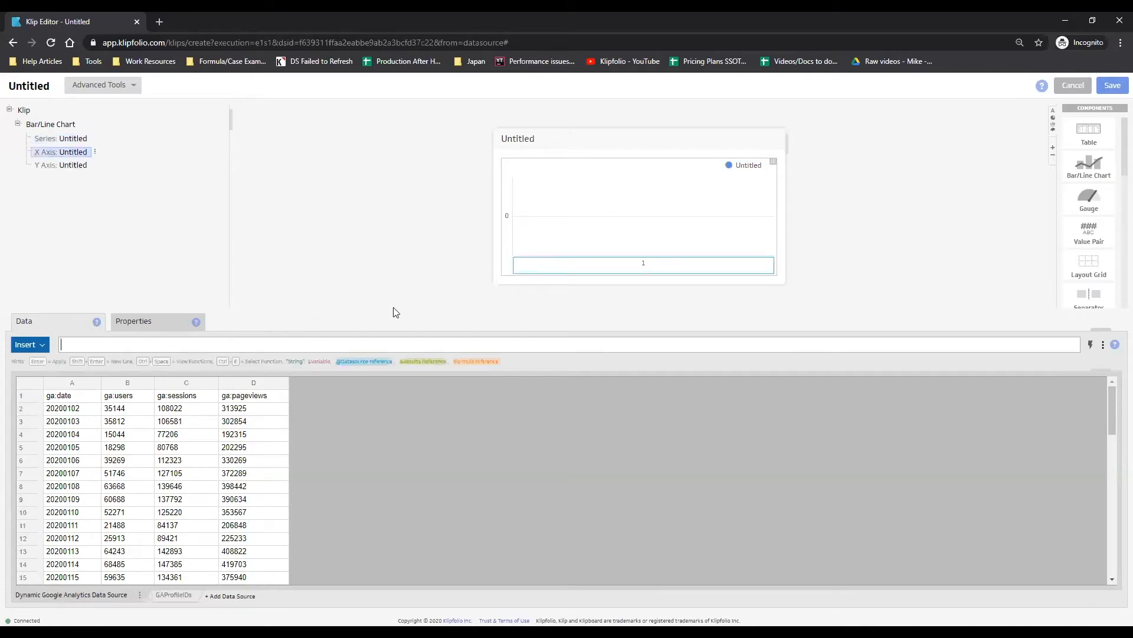
{"action": "mouse_move", "coordinate": [75, 386]}
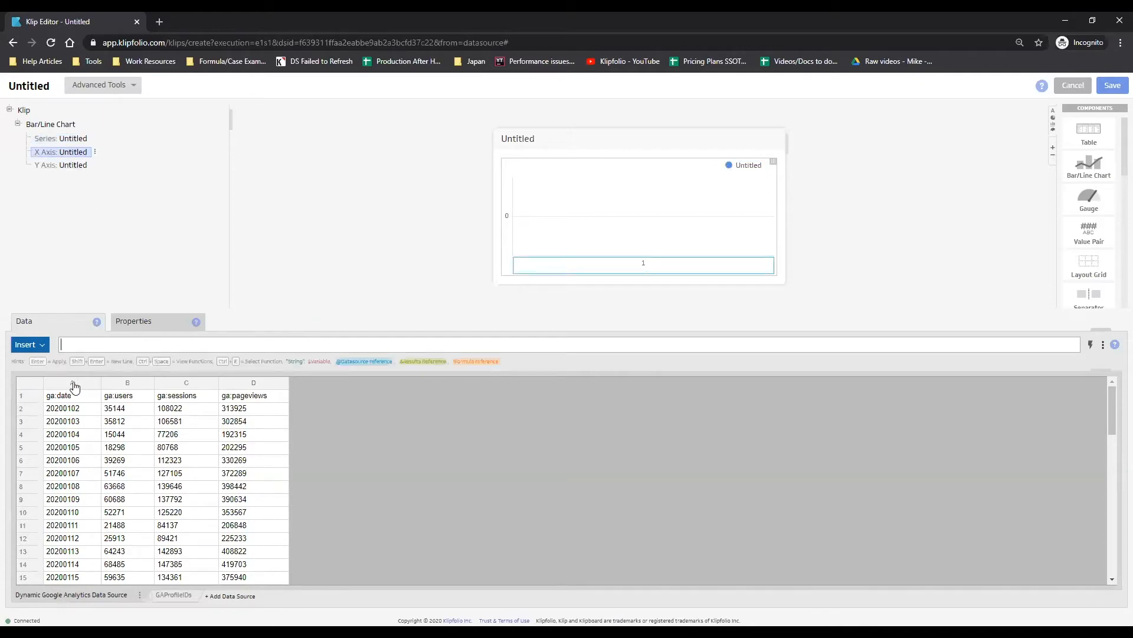
{"action": "left_click", "coordinate": [71, 382]}
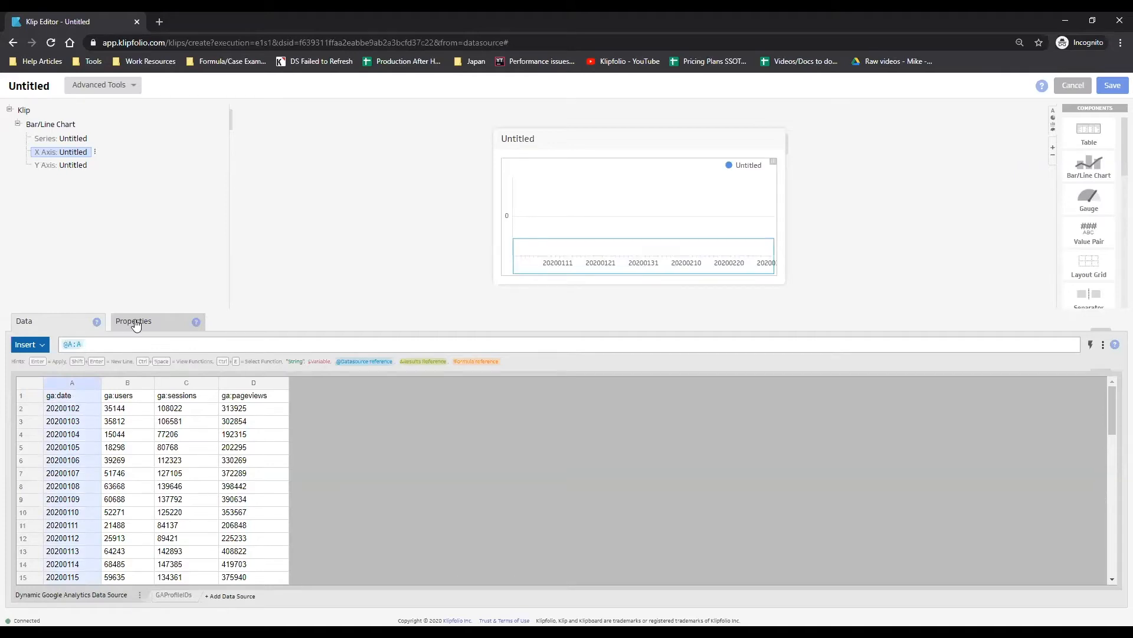
{"action": "left_click", "coordinate": [133, 321]}
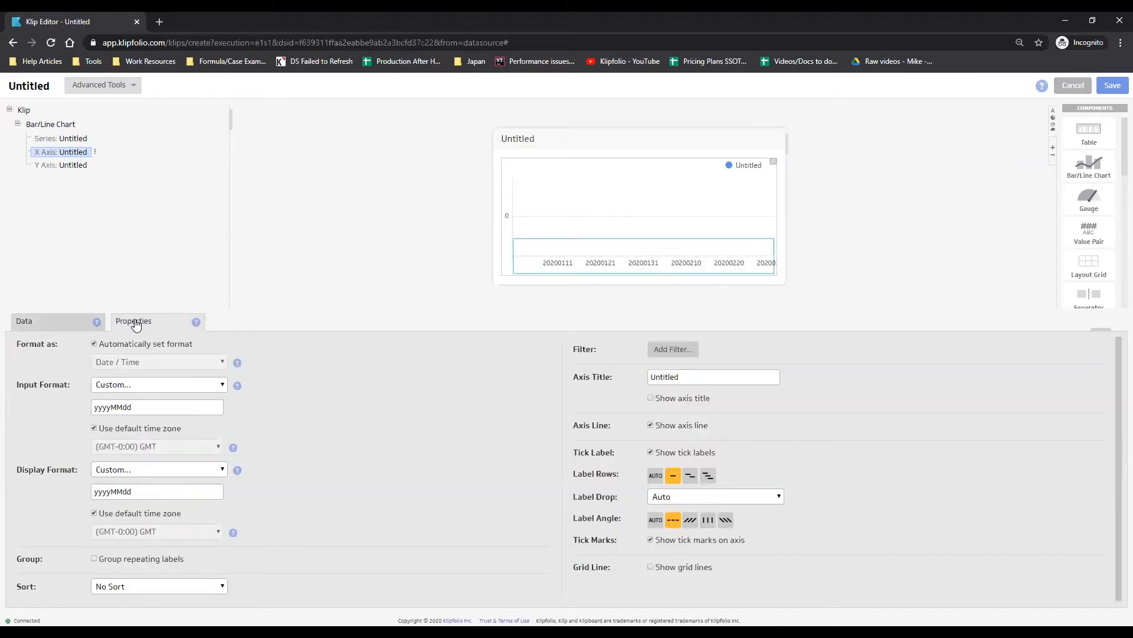
{"action": "mouse_move", "coordinate": [161, 450]}
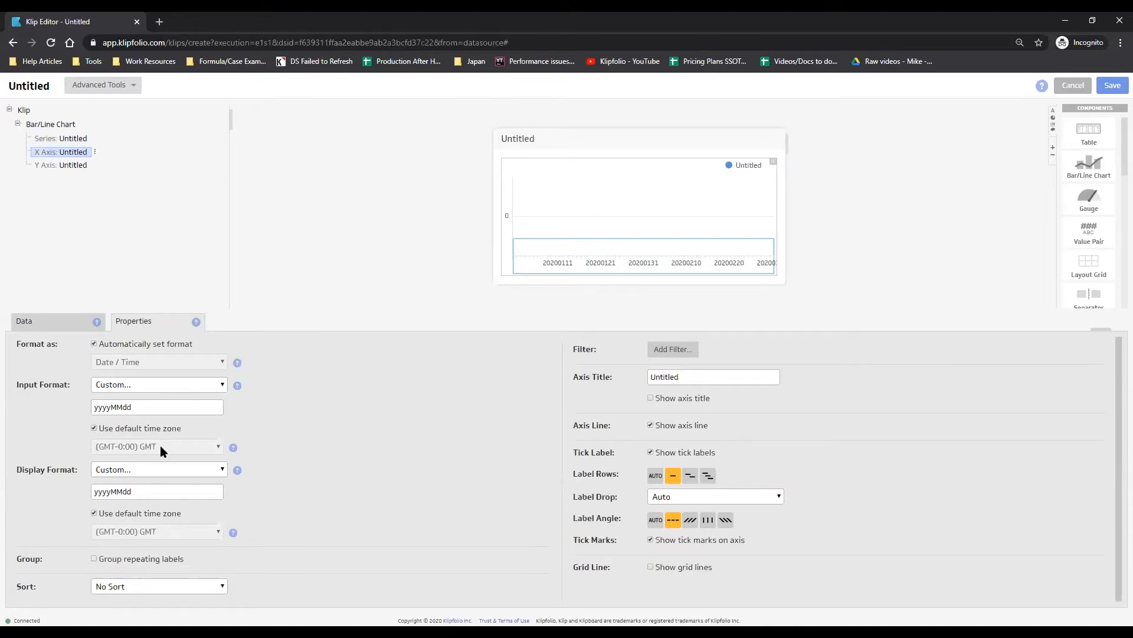
{"action": "mouse_move", "coordinate": [153, 473]}
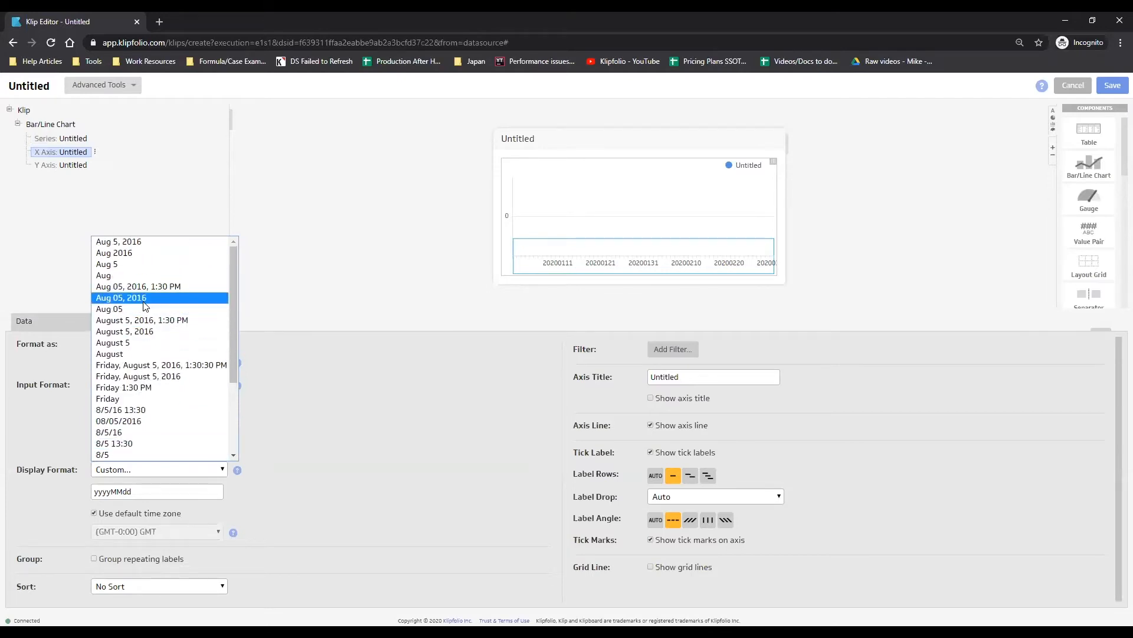
{"action": "left_click", "coordinate": [120, 297]}
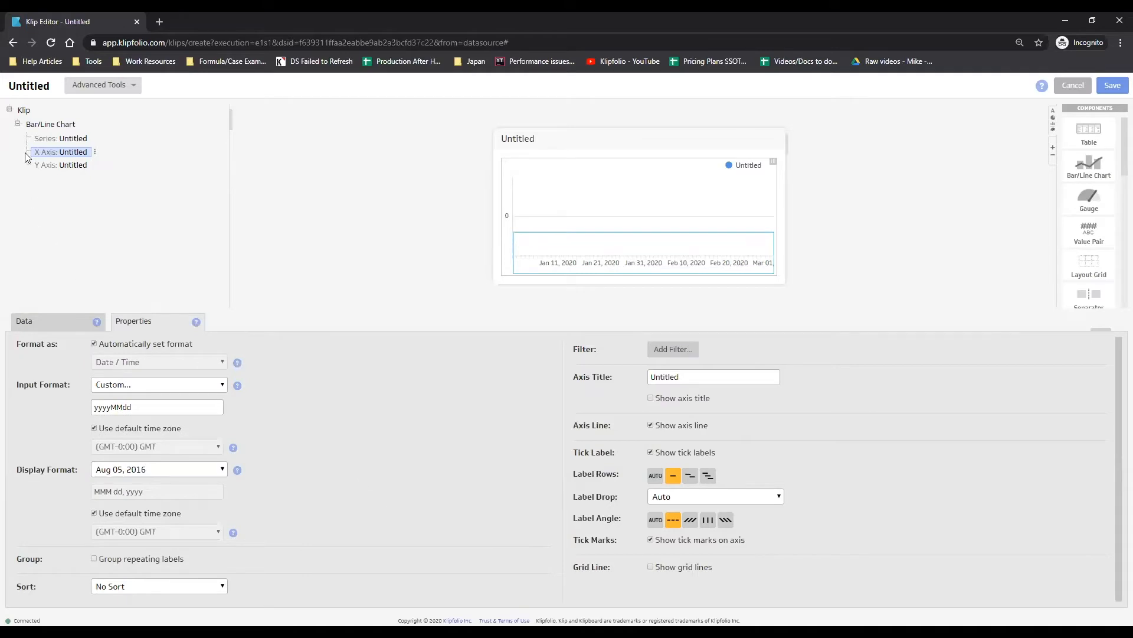
Rename the X axis title to Date
{"action": "left_click", "coordinate": [94, 152]}
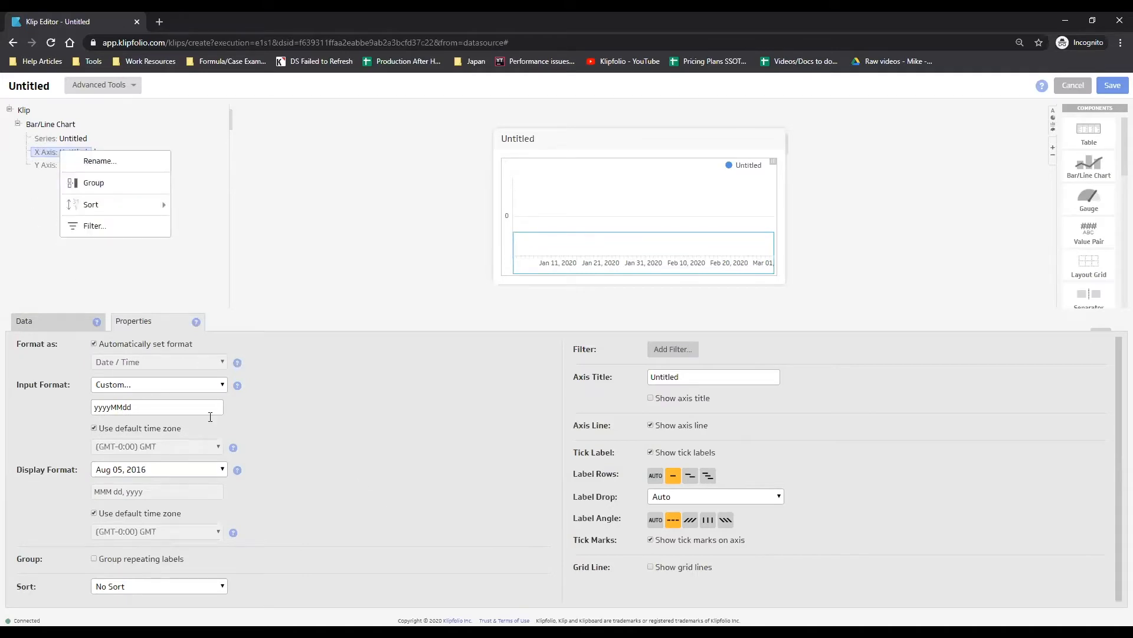
{"action": "left_click", "coordinate": [712, 375]}
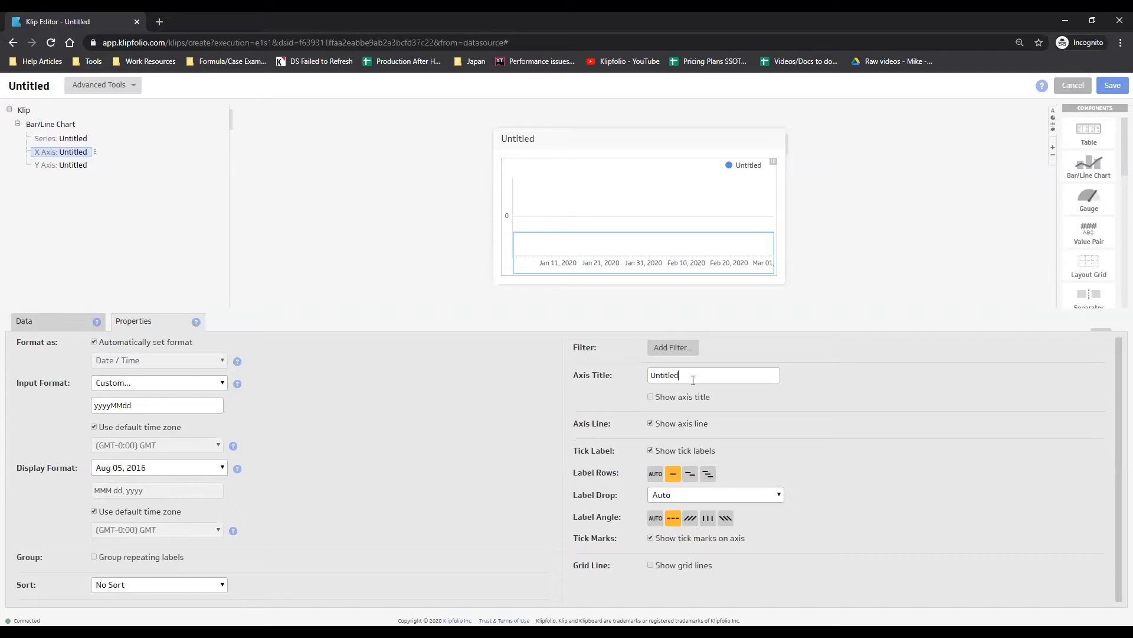
{"action": "type", "text": "Date"}
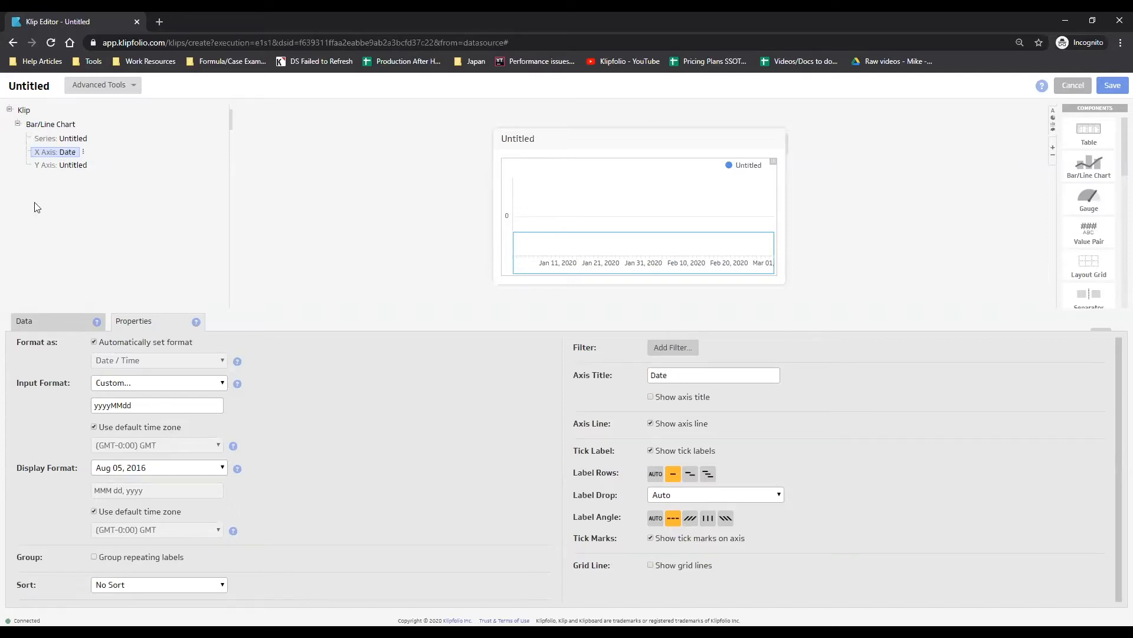
Change the first series label to Users
{"action": "left_click", "coordinate": [60, 138]}
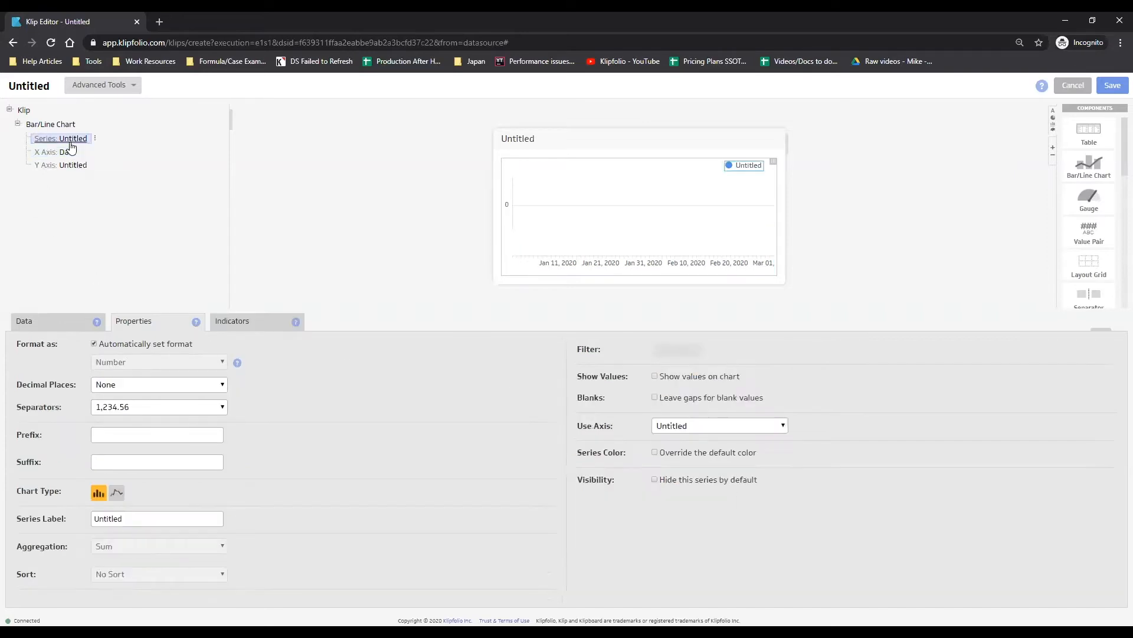
{"action": "triple_click", "coordinate": [156, 518]}
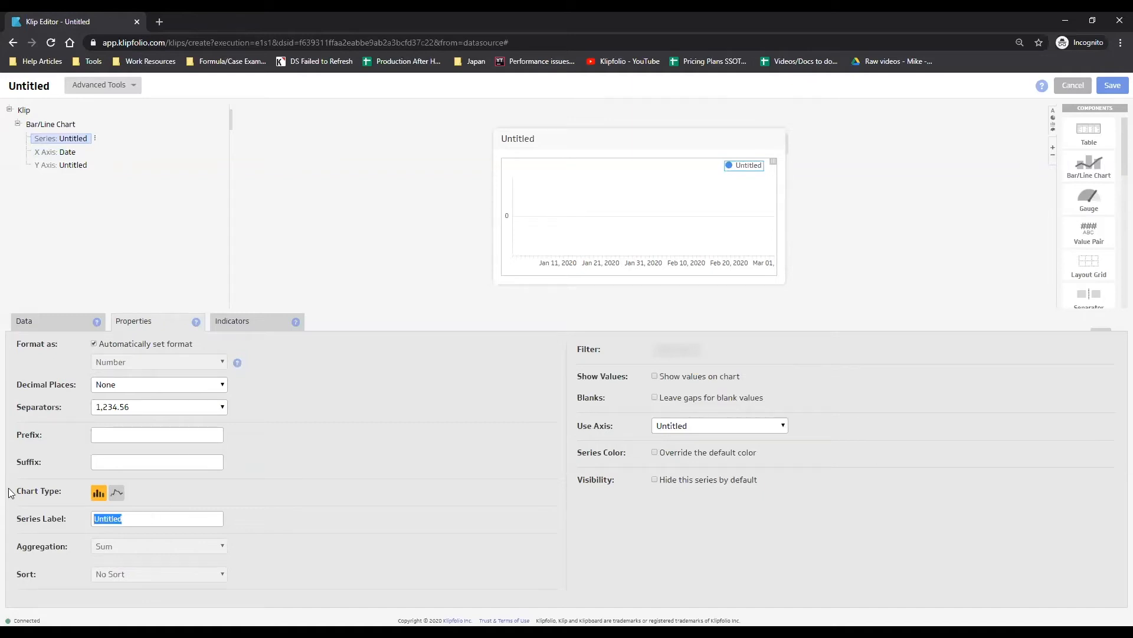
{"action": "type", "text": "User"}
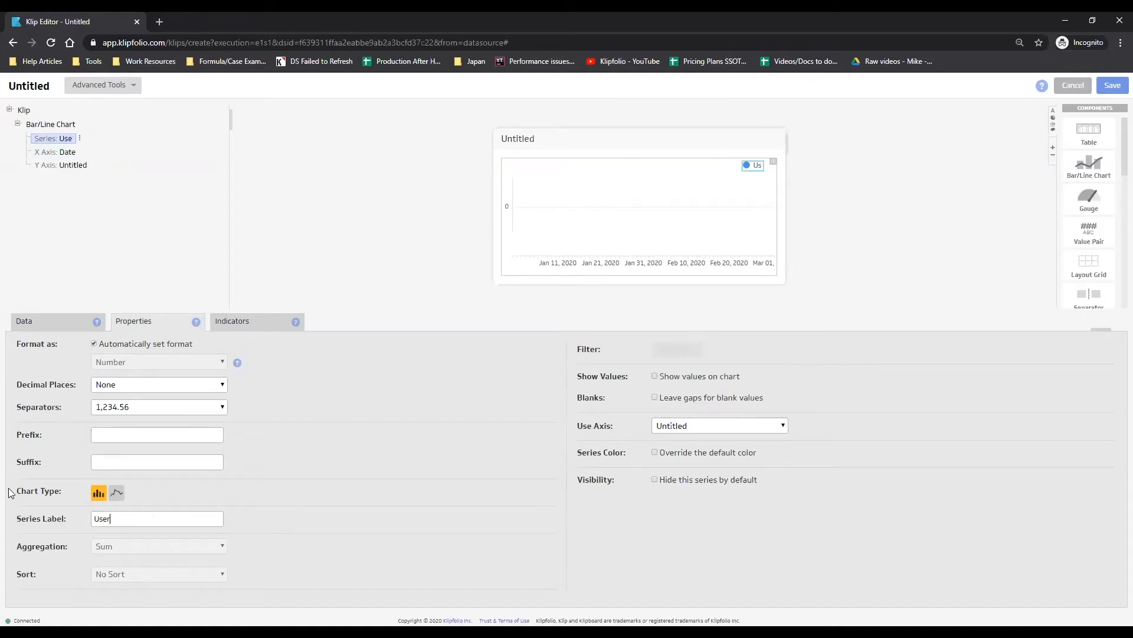
Add two more series labelled Pageviews and Sessions
{"action": "right_click", "coordinate": [50, 123]}
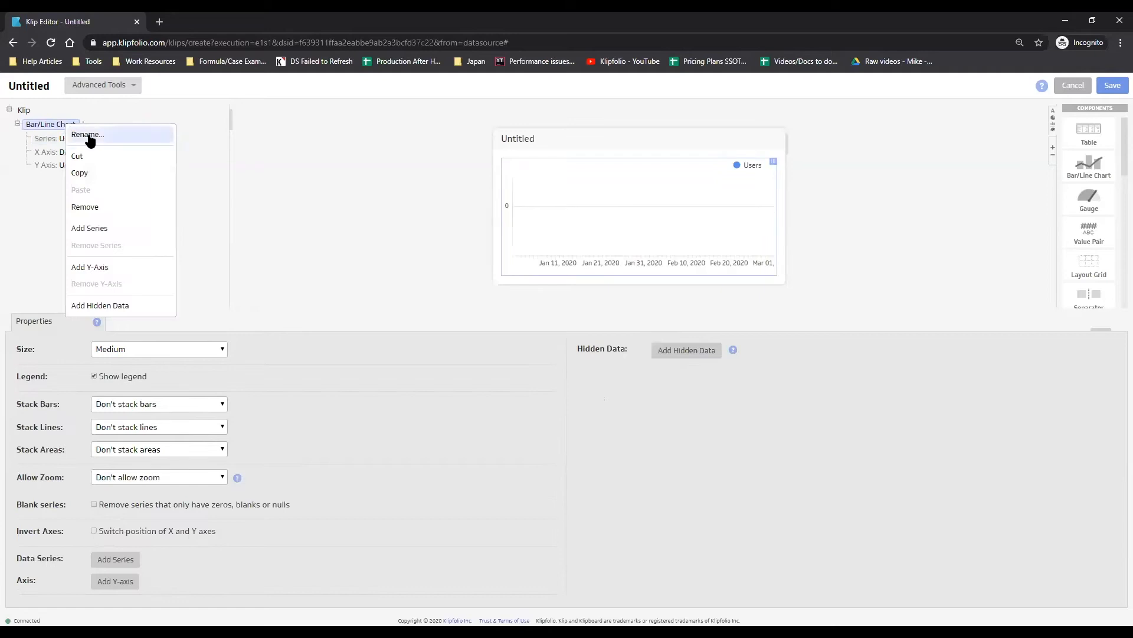
{"action": "left_click", "coordinate": [89, 228]}
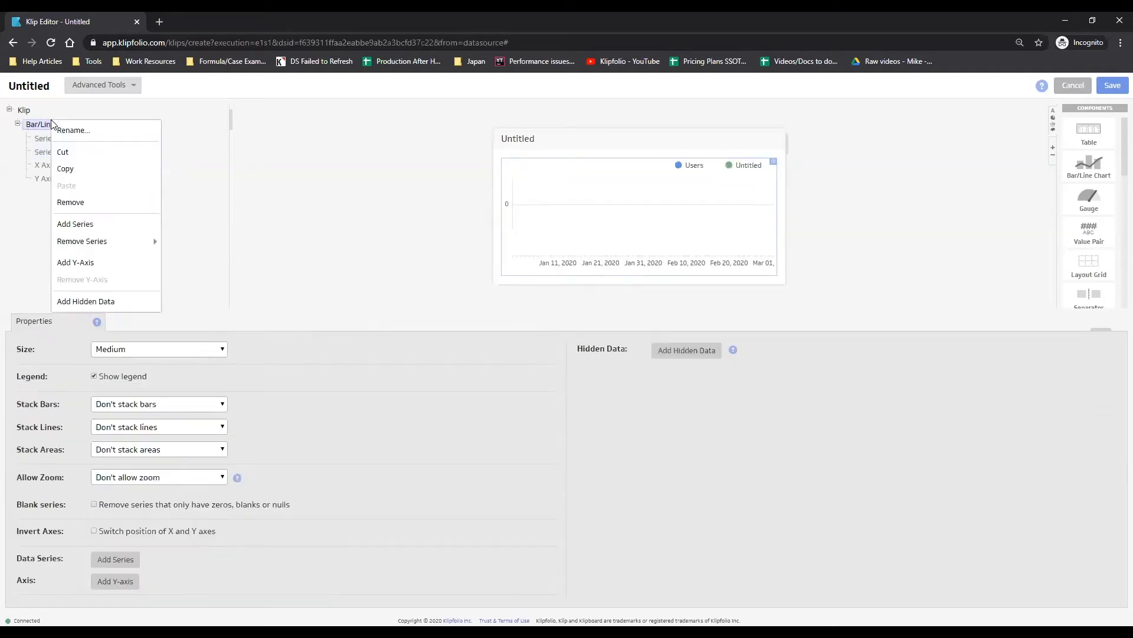
{"action": "left_click", "coordinate": [75, 223]}
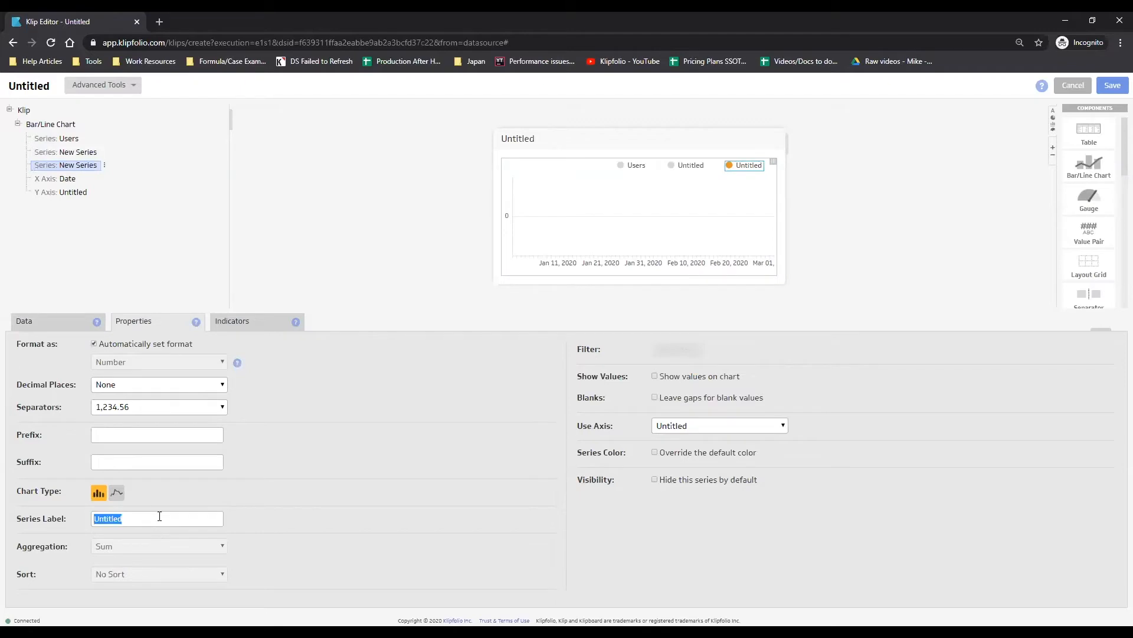
{"action": "type", "text": "Pageviews"}
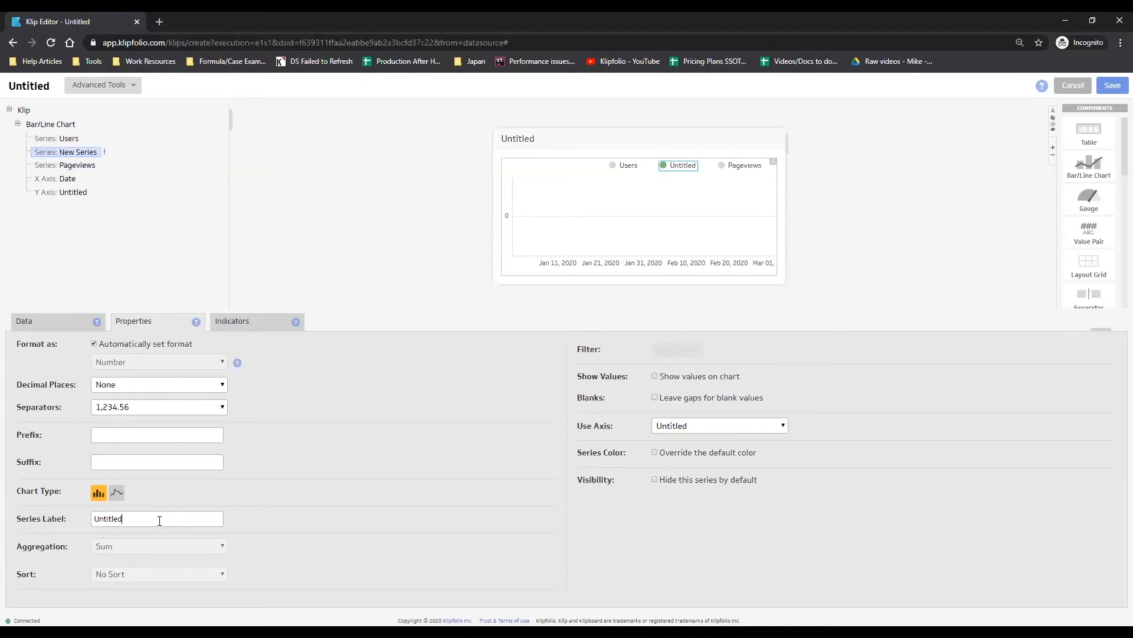
{"action": "type", "text": "Sessions"}
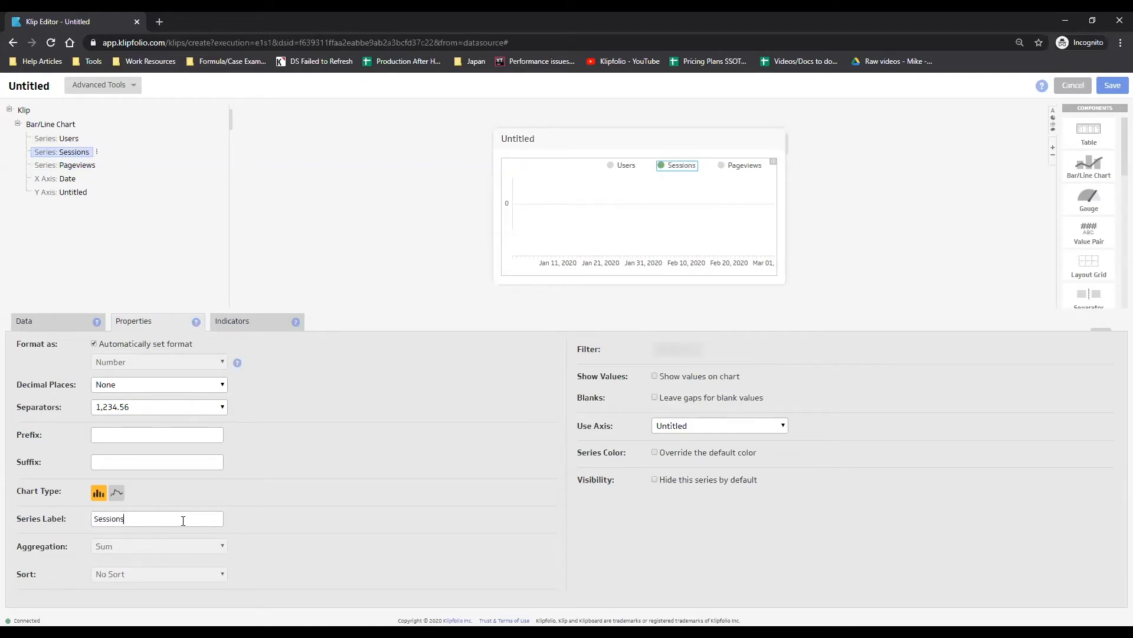
{"action": "left_click", "coordinate": [65, 179]}
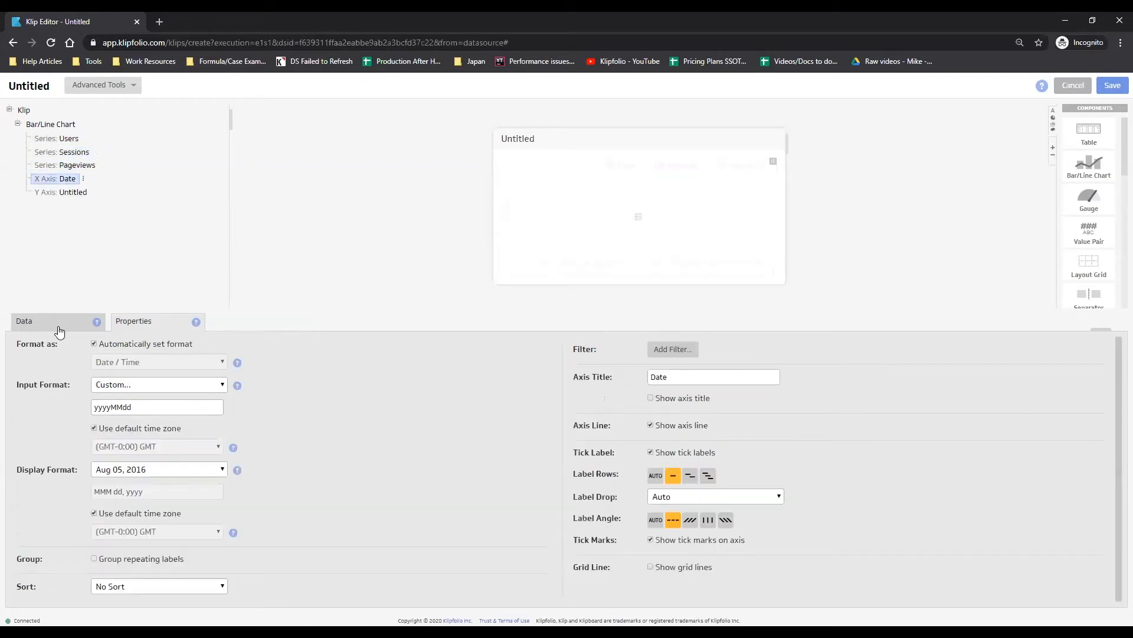
Wrap the Date axis data in a MAPFLAT formula with a ProfileID variable
{"action": "left_click", "coordinate": [24, 321]}
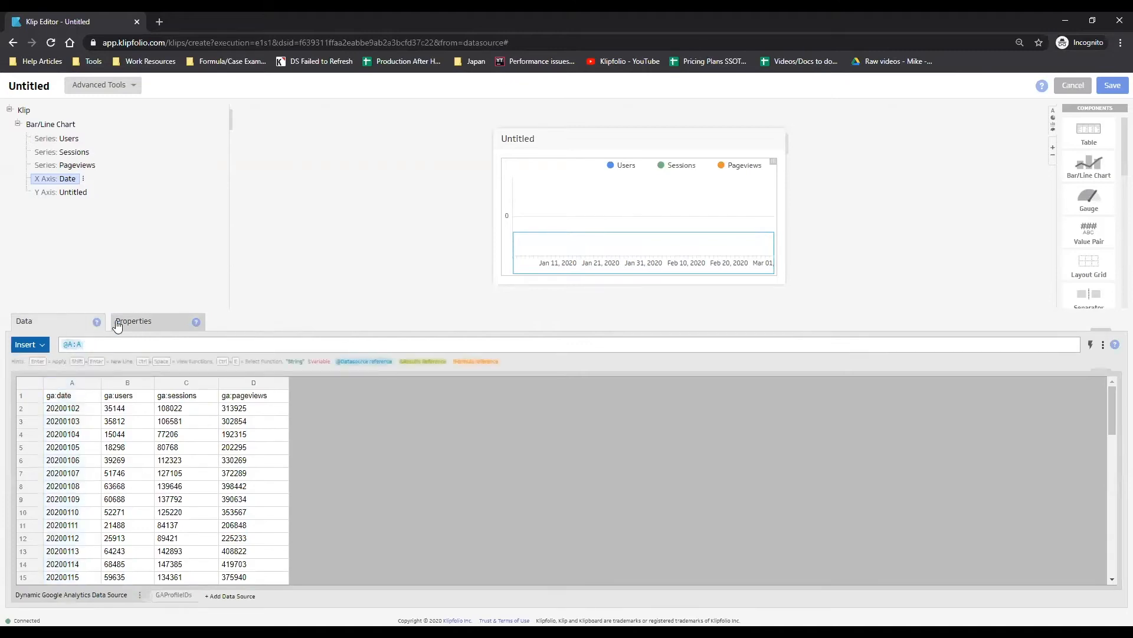
{"action": "type", "text": "Map"}
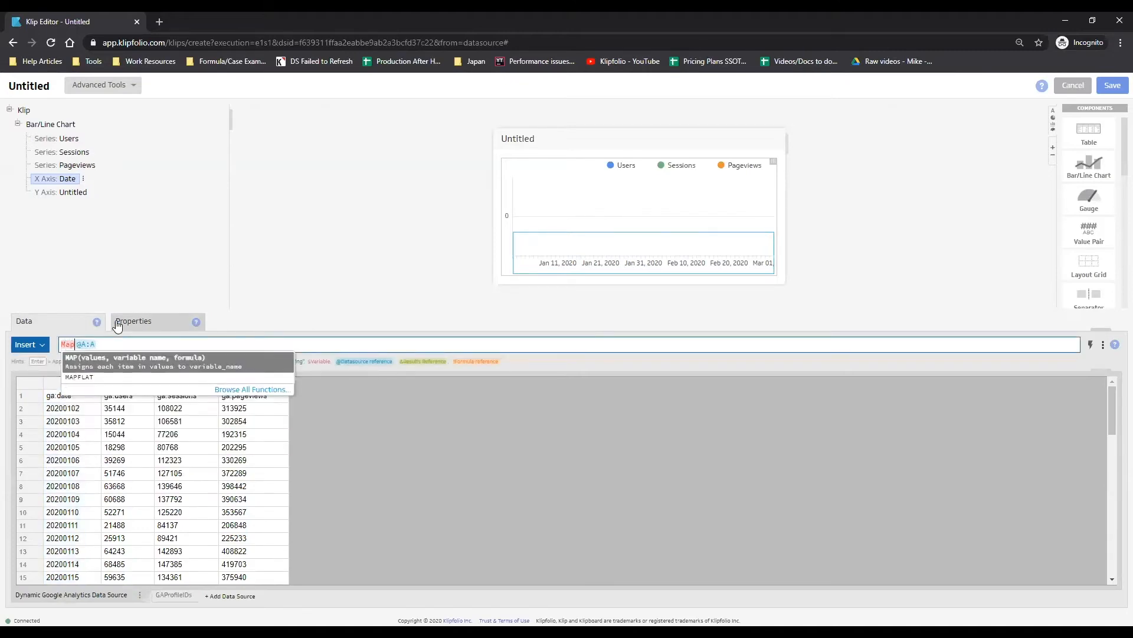
{"action": "left_click", "coordinate": [79, 377]}
{"action": "type", "text": "Flat"}
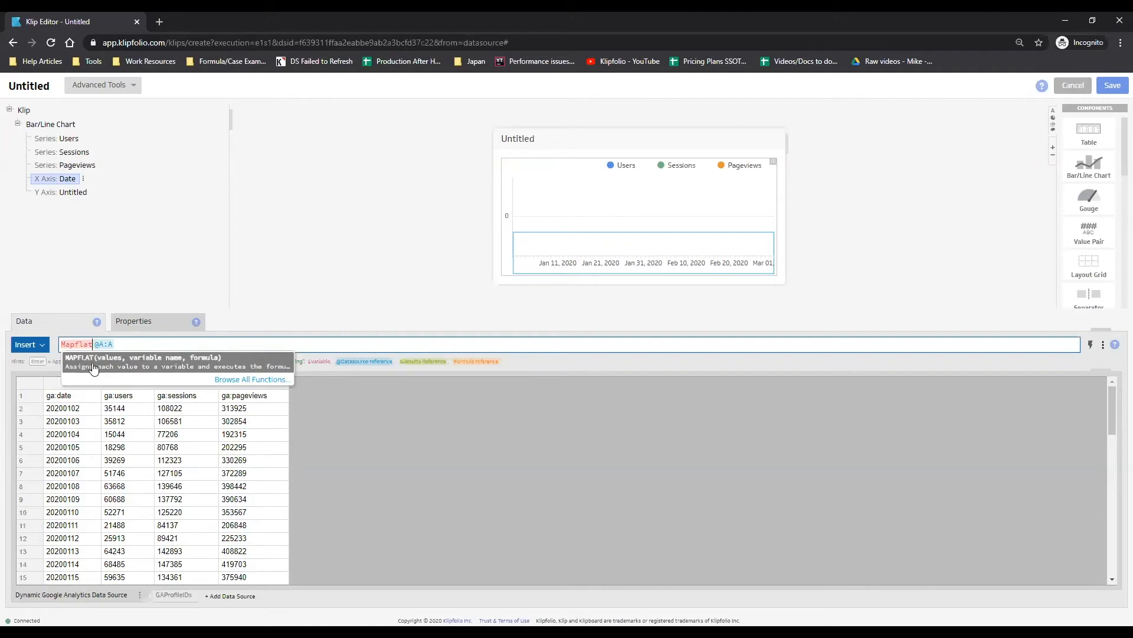
{"action": "mouse_move", "coordinate": [108, 365]}
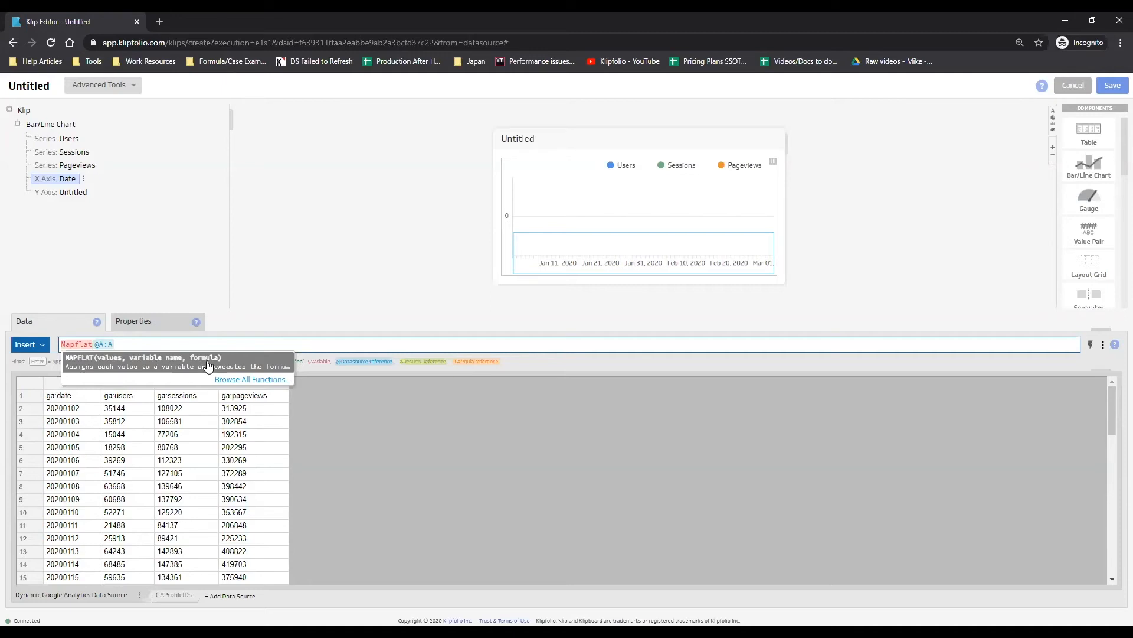
{"action": "left_click", "coordinate": [177, 344]}
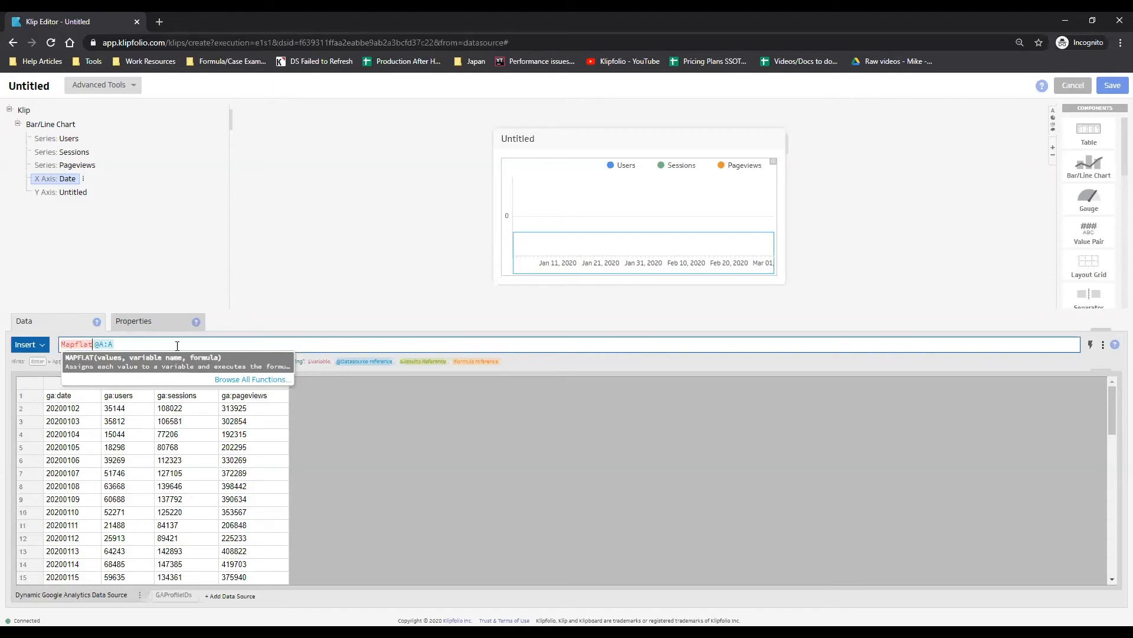
{"action": "mouse_move", "coordinate": [196, 340]}
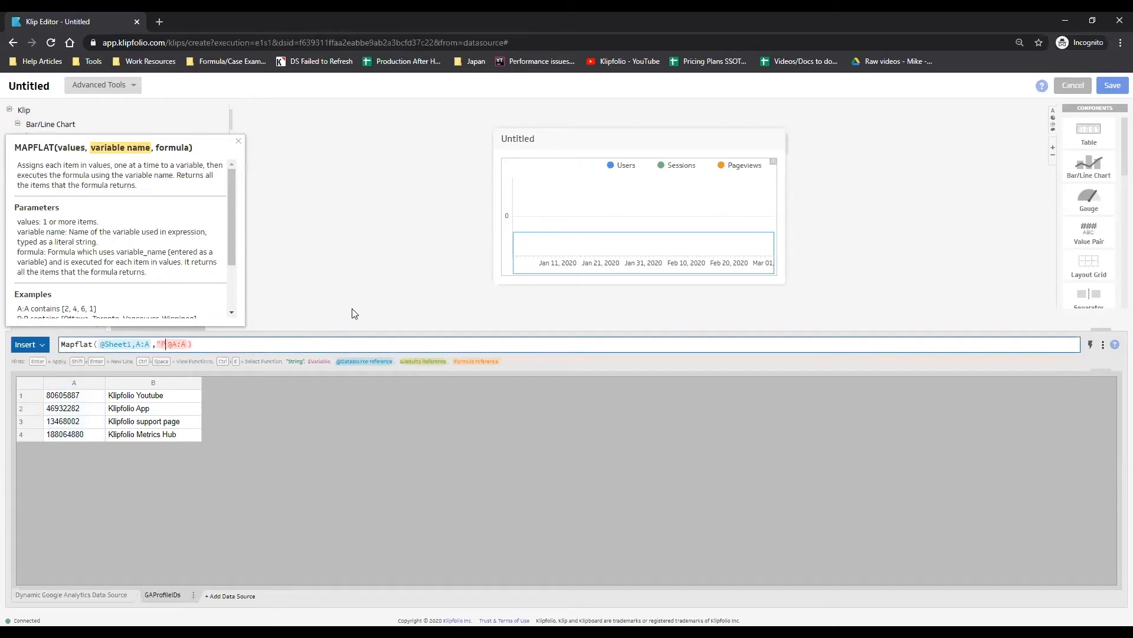
{"action": "type", "text": "rofileID\","}
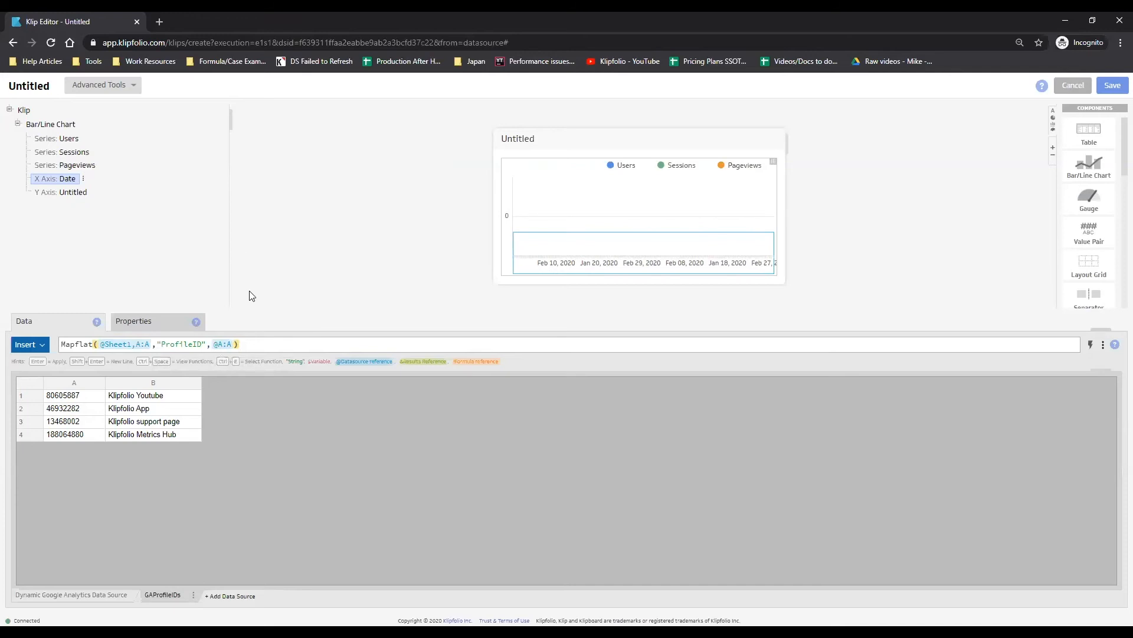
{"action": "mouse_move", "coordinate": [136, 313]}
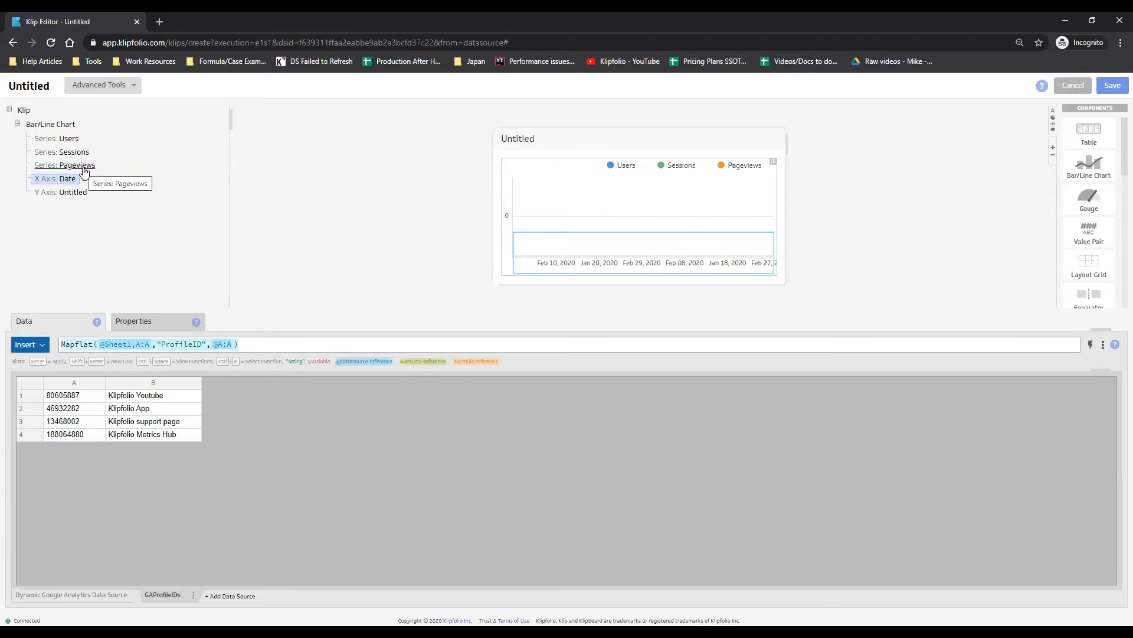
{"action": "left_click", "coordinate": [77, 165]}
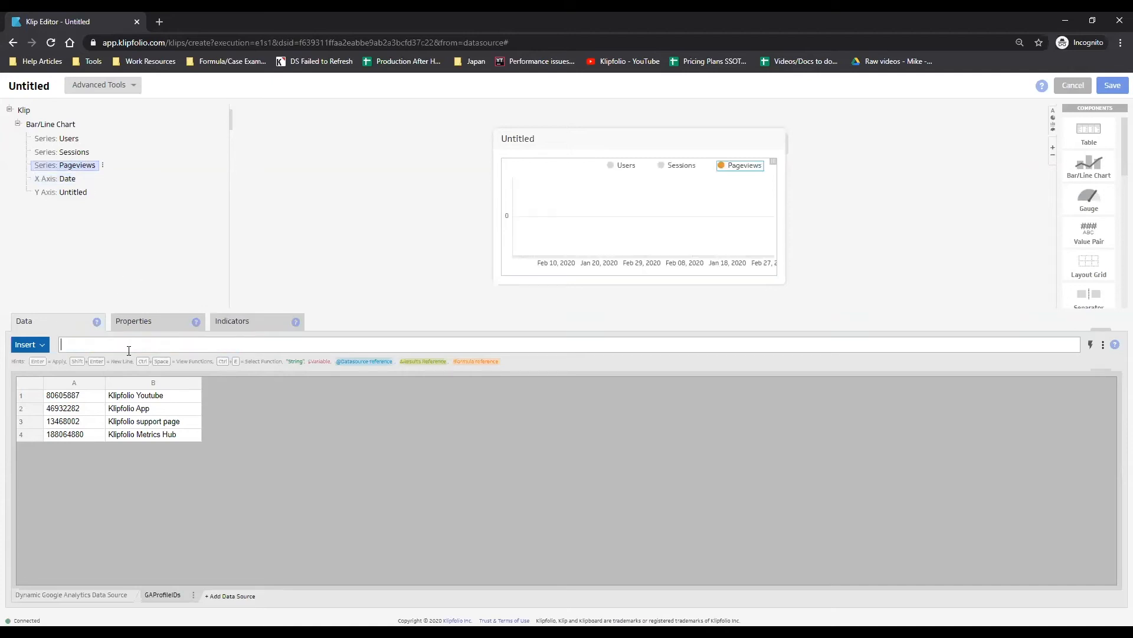
{"action": "type", "text": "Mapflat( @Sheet1,A:A ,\"ProfileID\", @A:A )"}
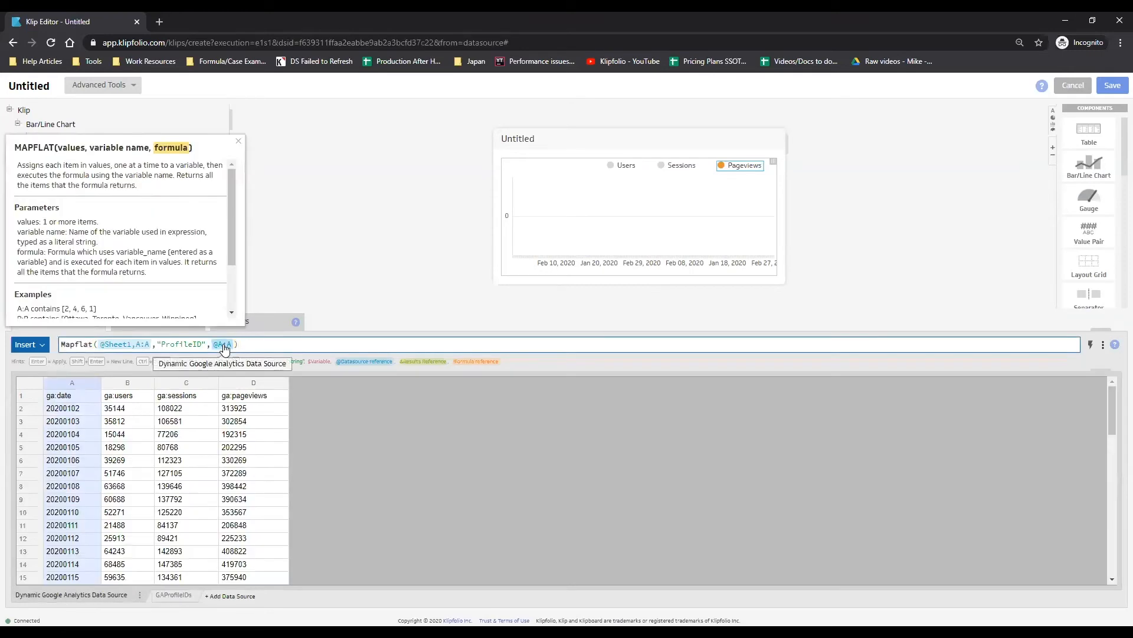
{"action": "left_click", "coordinate": [238, 140]}
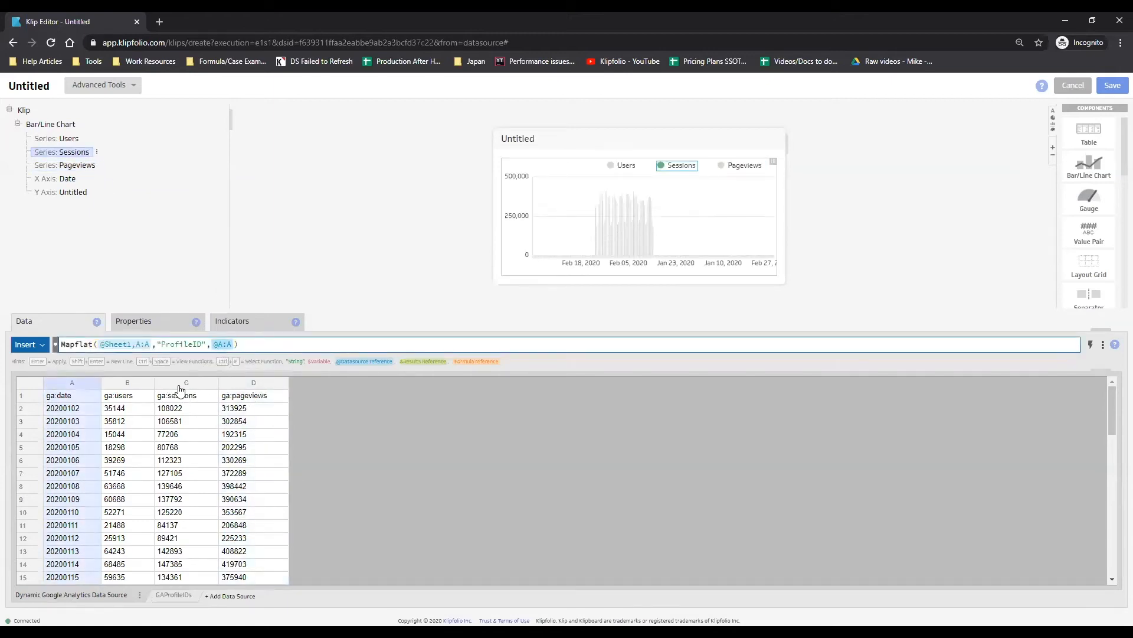
{"action": "left_click", "coordinate": [55, 138]}
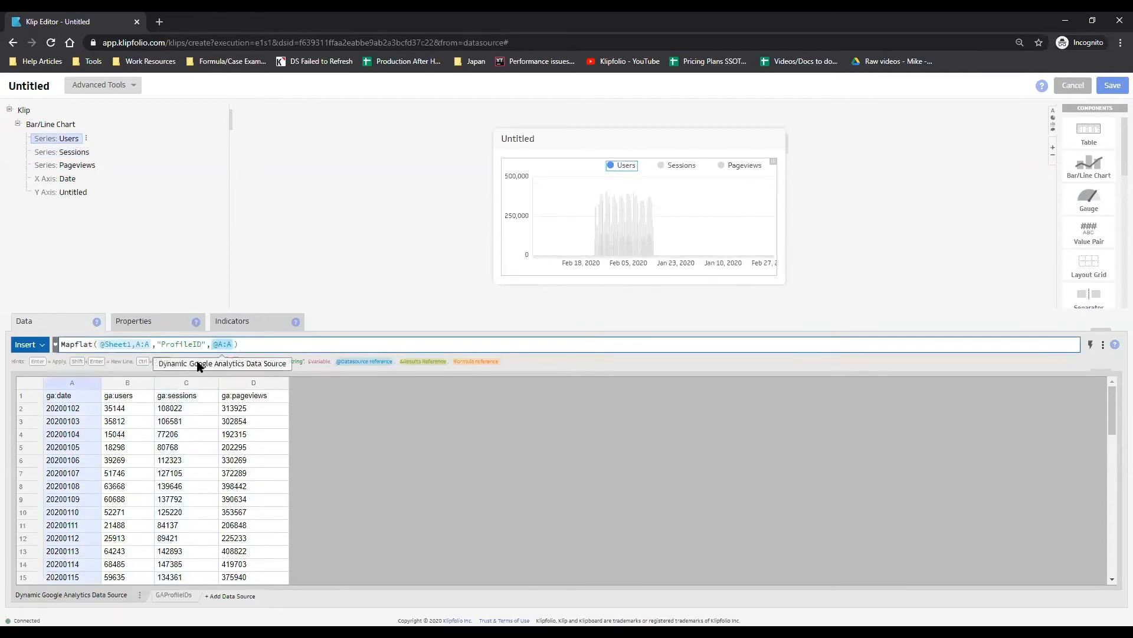
{"action": "left_click", "coordinate": [128, 382]}
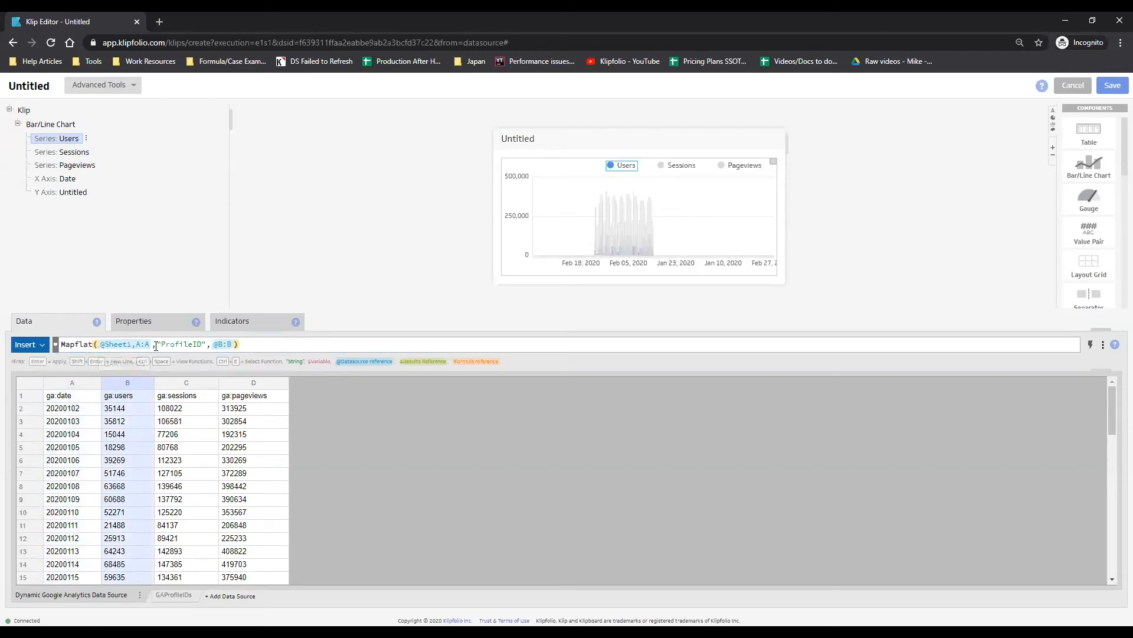
{"action": "mouse_move", "coordinate": [54, 178]}
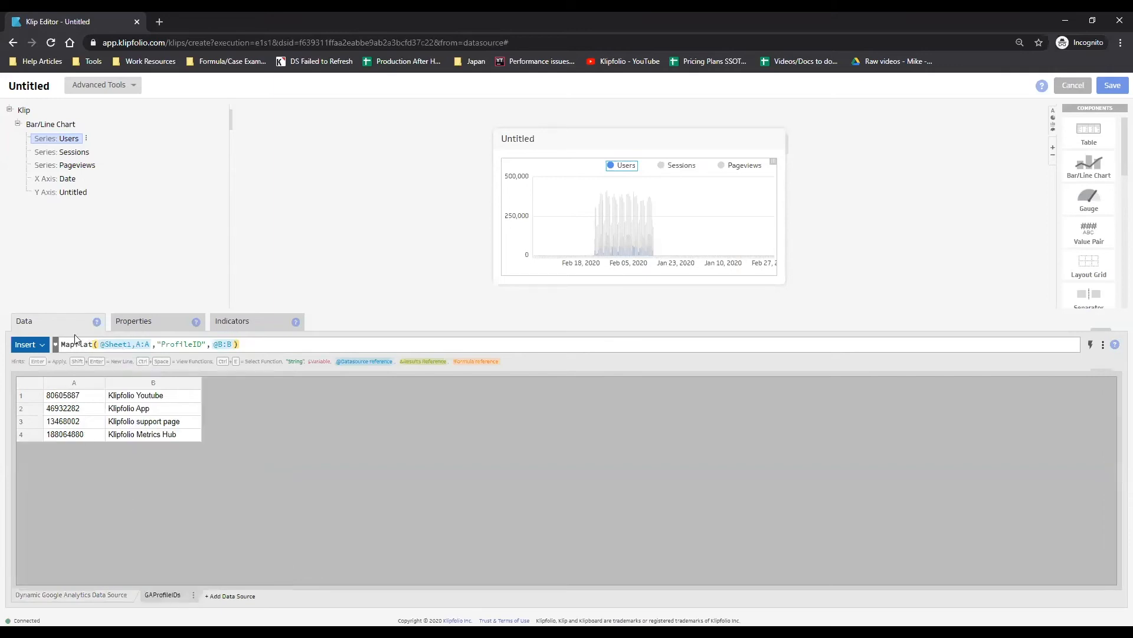
{"action": "mouse_move", "coordinate": [637, 242]}
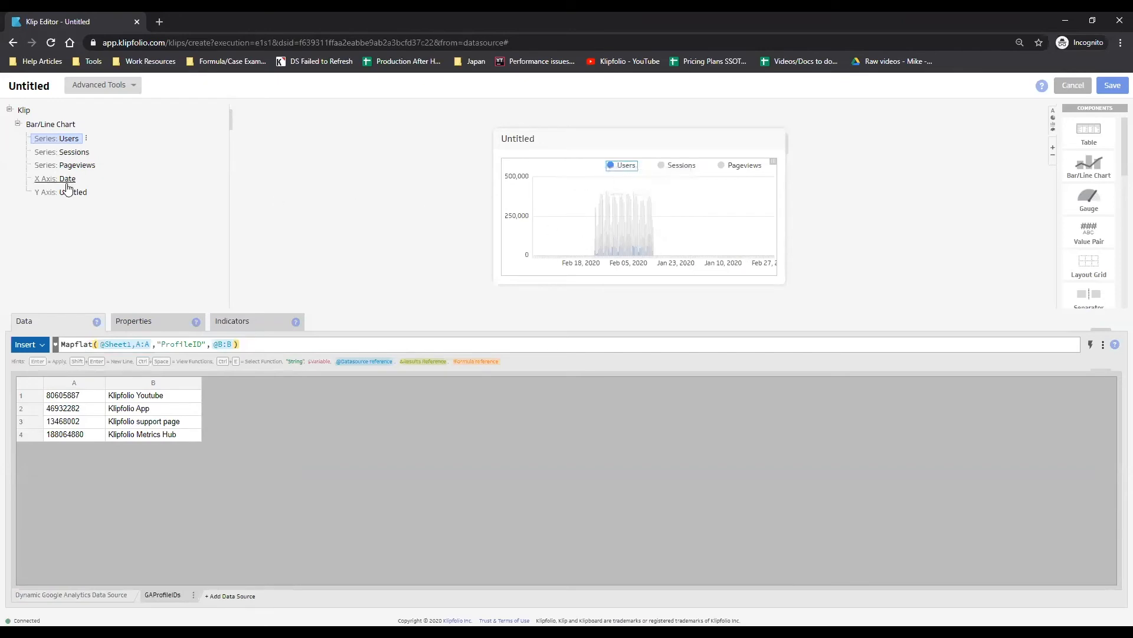
Enable Group repeating labels in the Date axis properties
{"action": "left_click", "coordinate": [55, 178]}
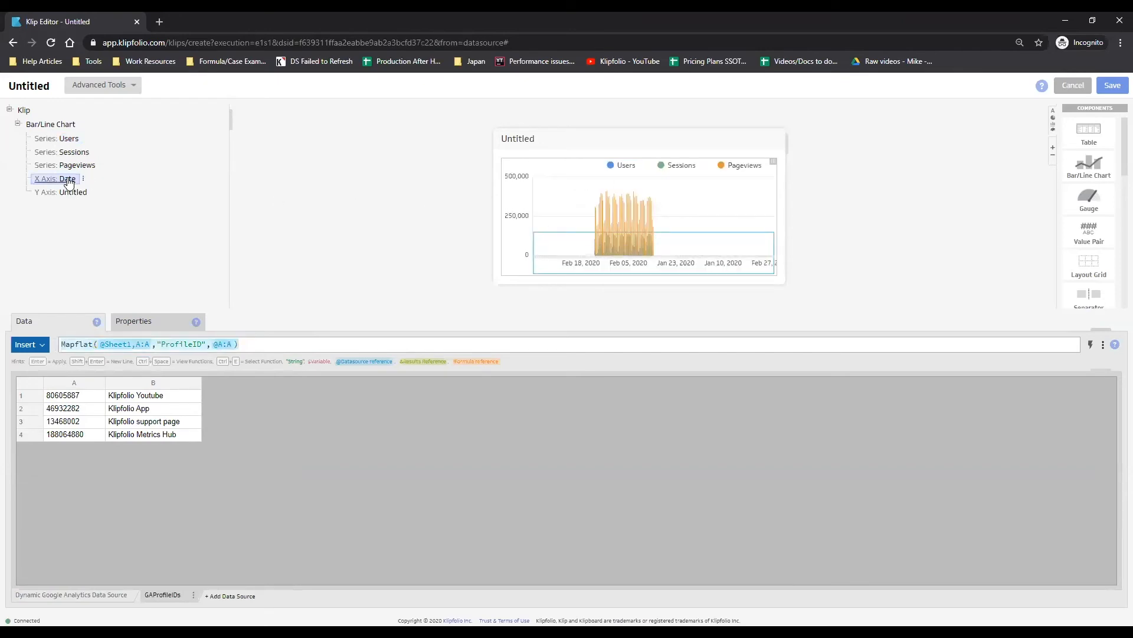
{"action": "left_click", "coordinate": [132, 319]}
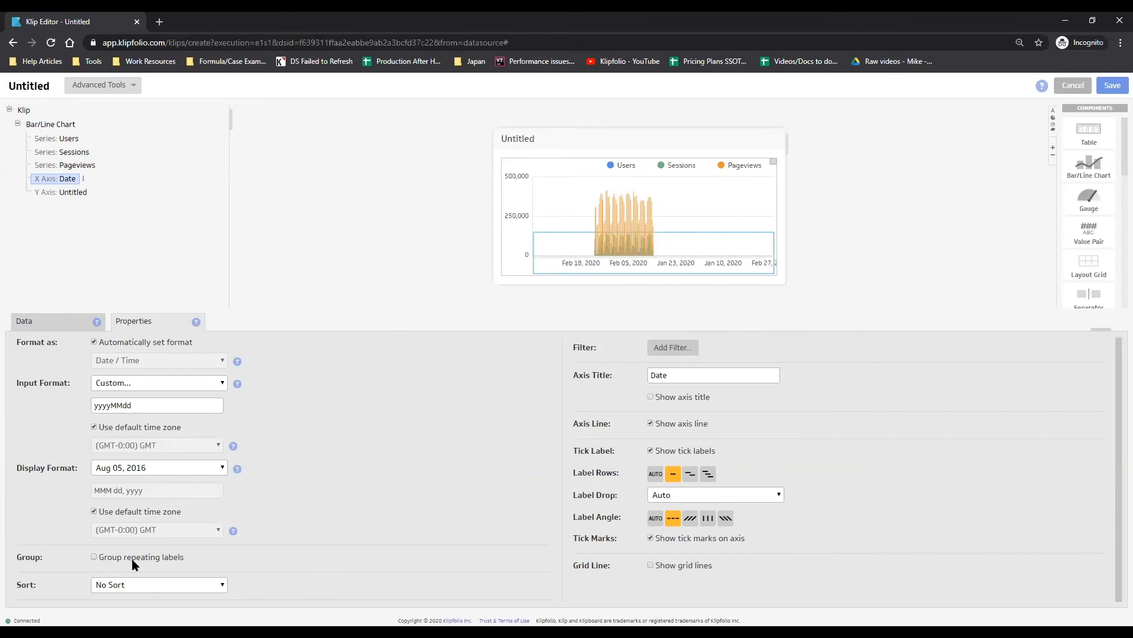
{"action": "left_click", "coordinate": [94, 557]}
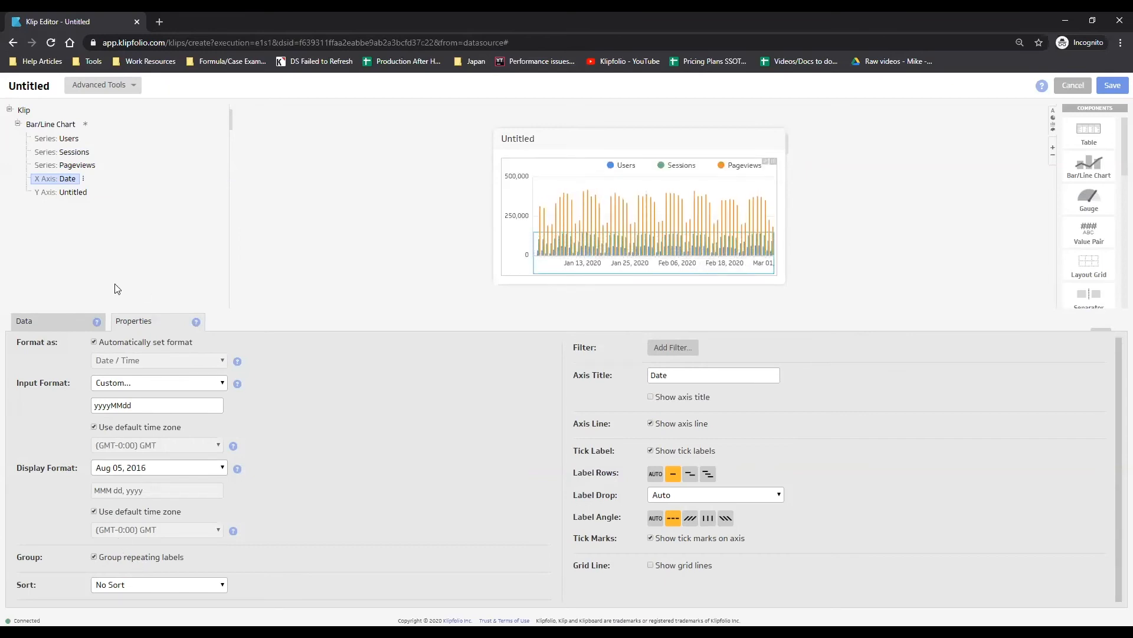
{"action": "left_click", "coordinate": [83, 178]}
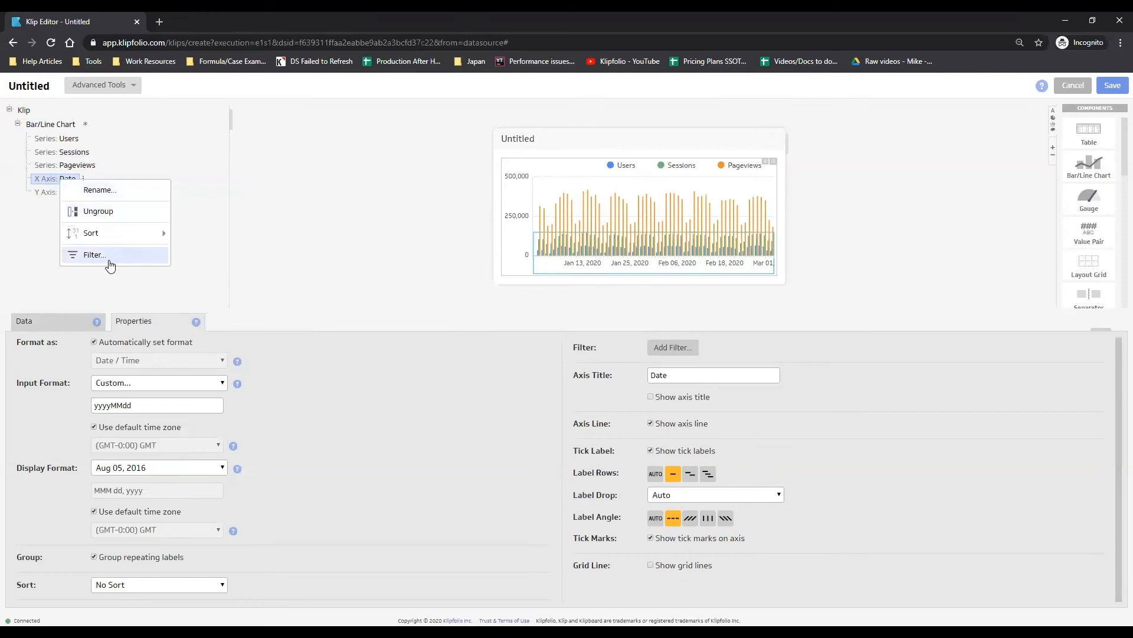
Add a Date axis filter that excludes [Blank] values
{"action": "left_click", "coordinate": [94, 254]}
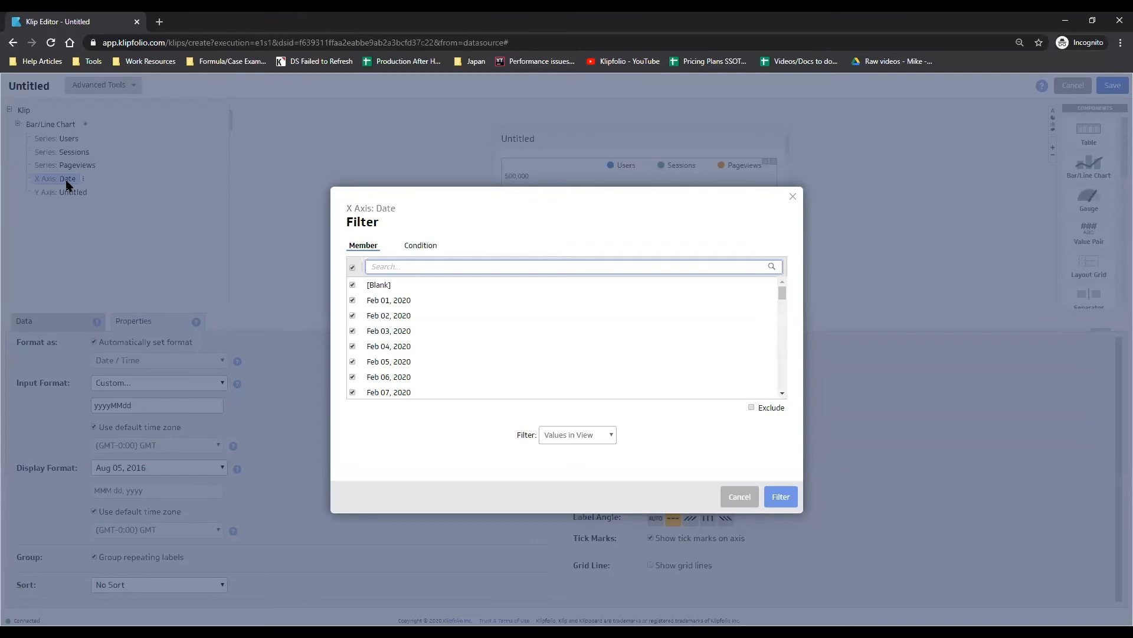
{"action": "mouse_move", "coordinate": [306, 235]}
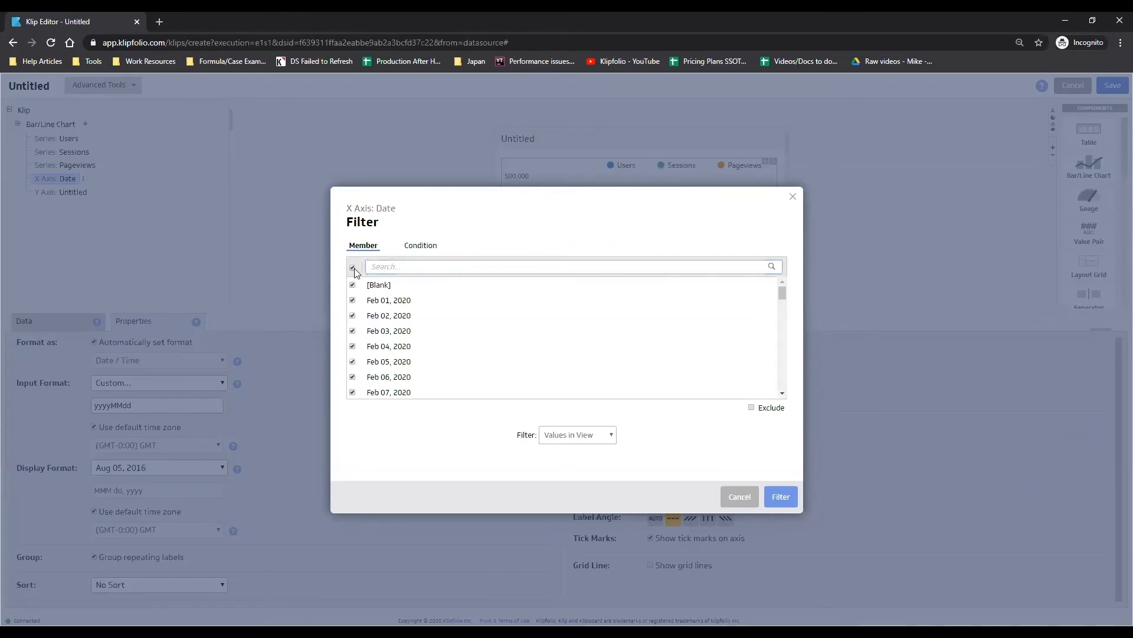
{"action": "left_click", "coordinate": [352, 267]}
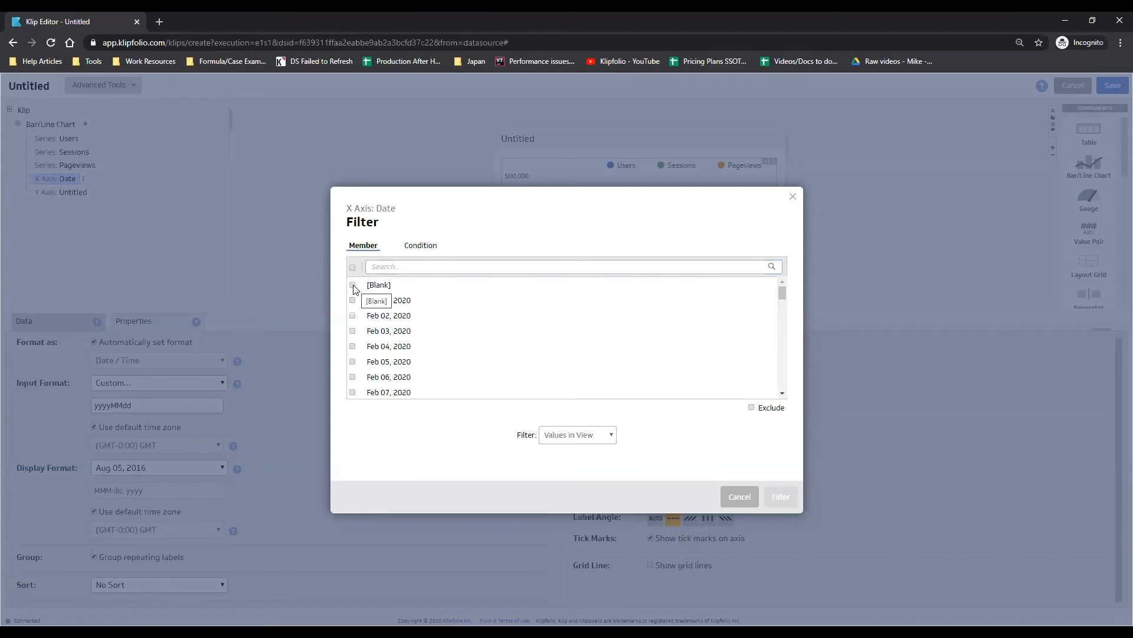
{"action": "left_click", "coordinate": [353, 284]}
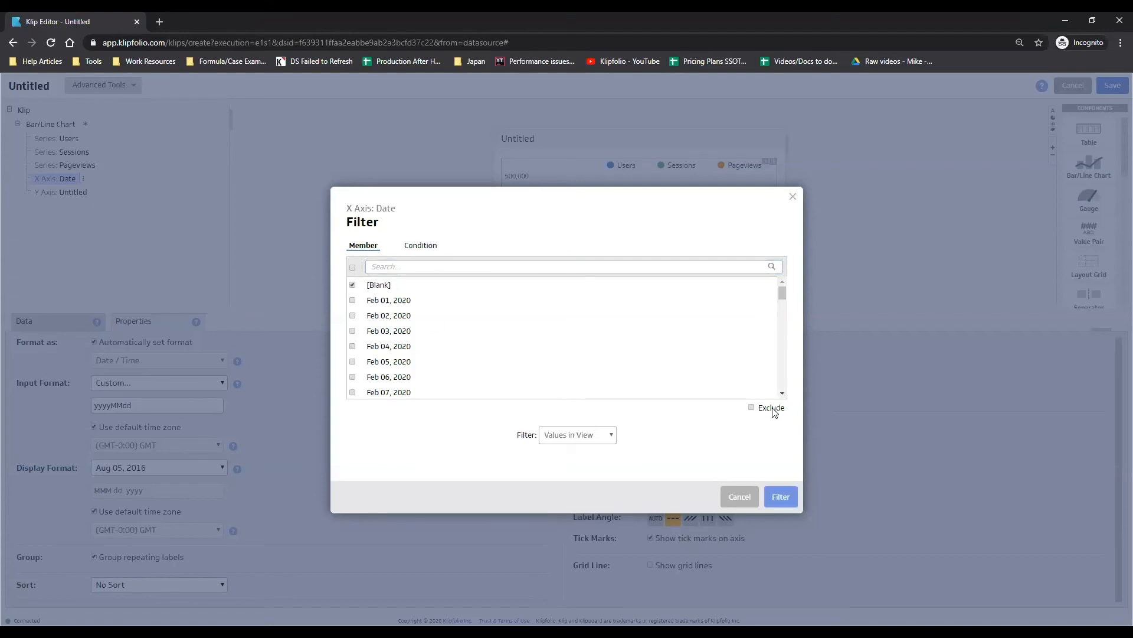
{"action": "left_click", "coordinate": [751, 407]}
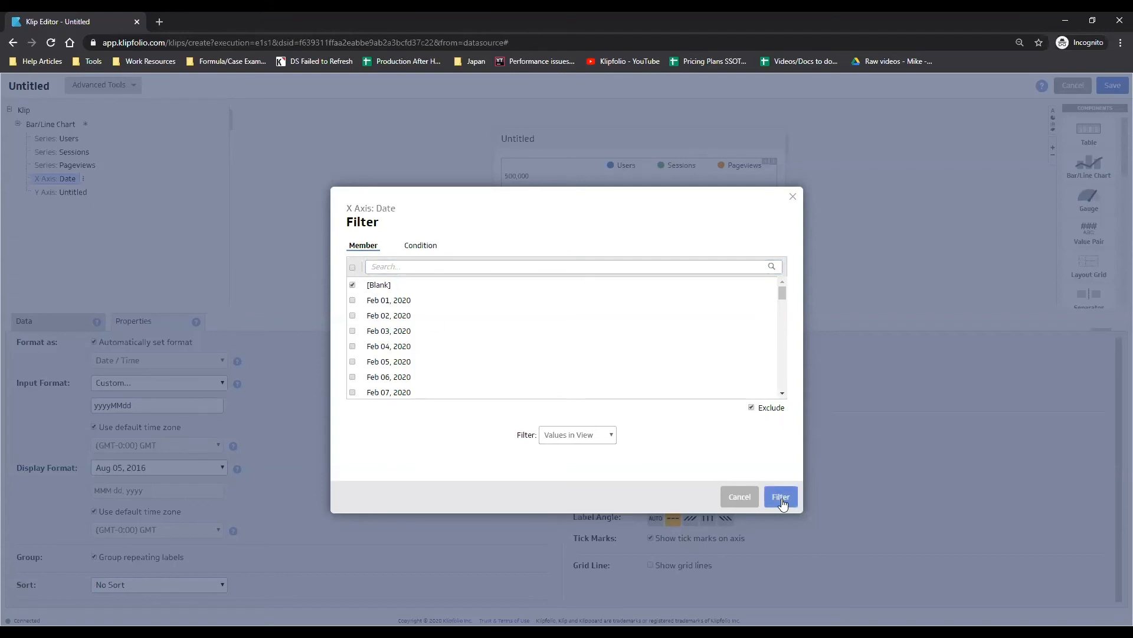
{"action": "left_click", "coordinate": [780, 496]}
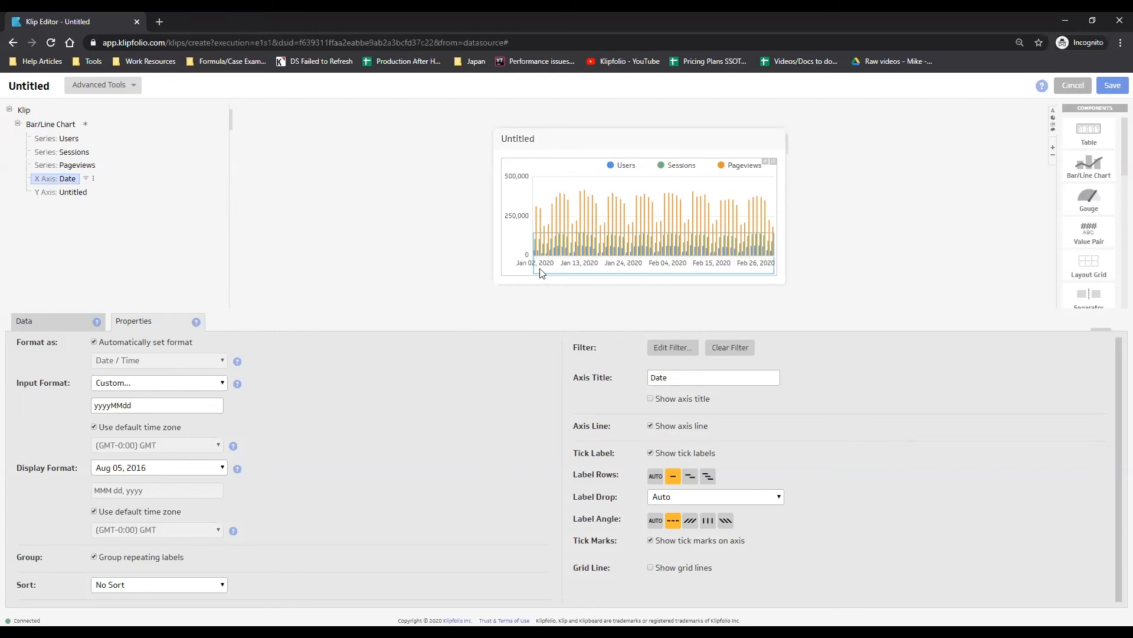
{"action": "mouse_move", "coordinate": [554, 273]}
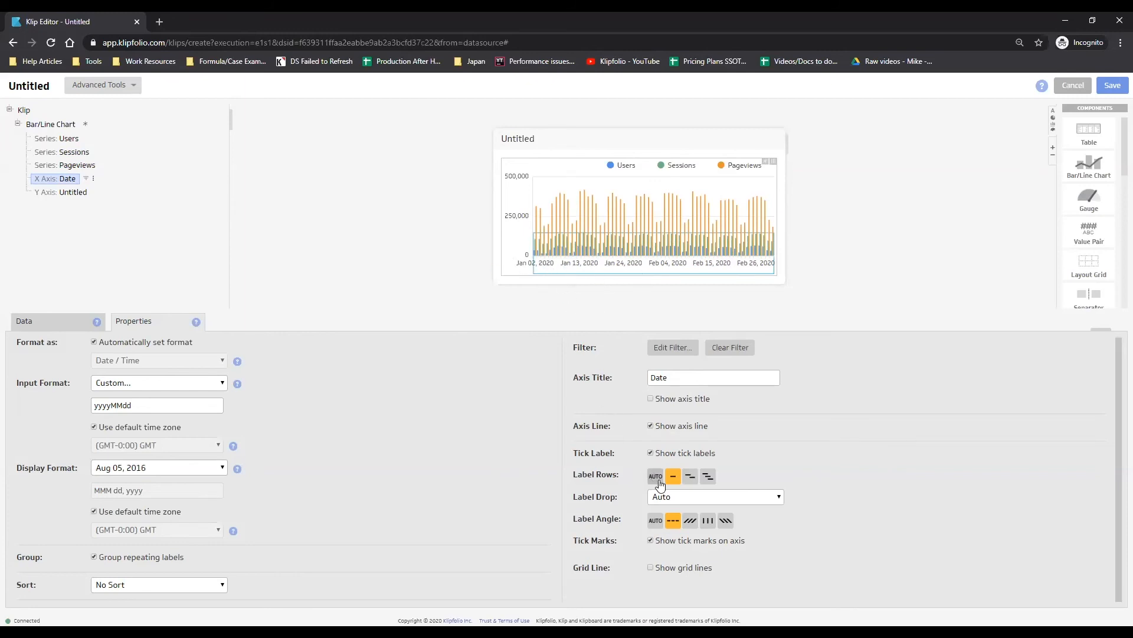
Set the X axis Label Rows option to AUTO
{"action": "left_click", "coordinate": [655, 476]}
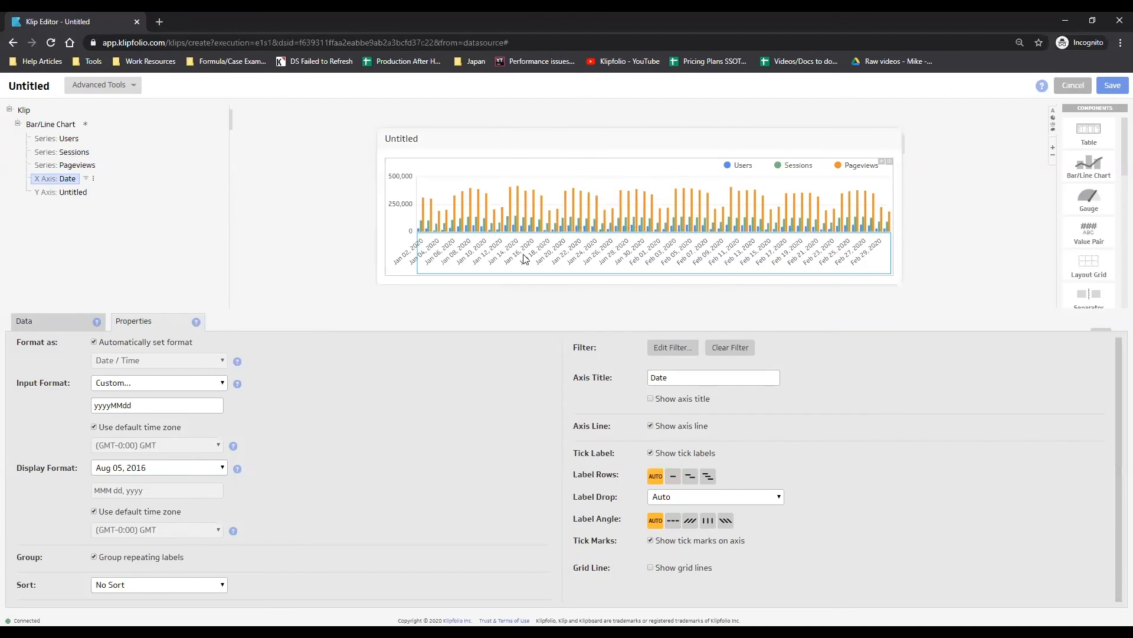
{"action": "mouse_move", "coordinate": [581, 209]}
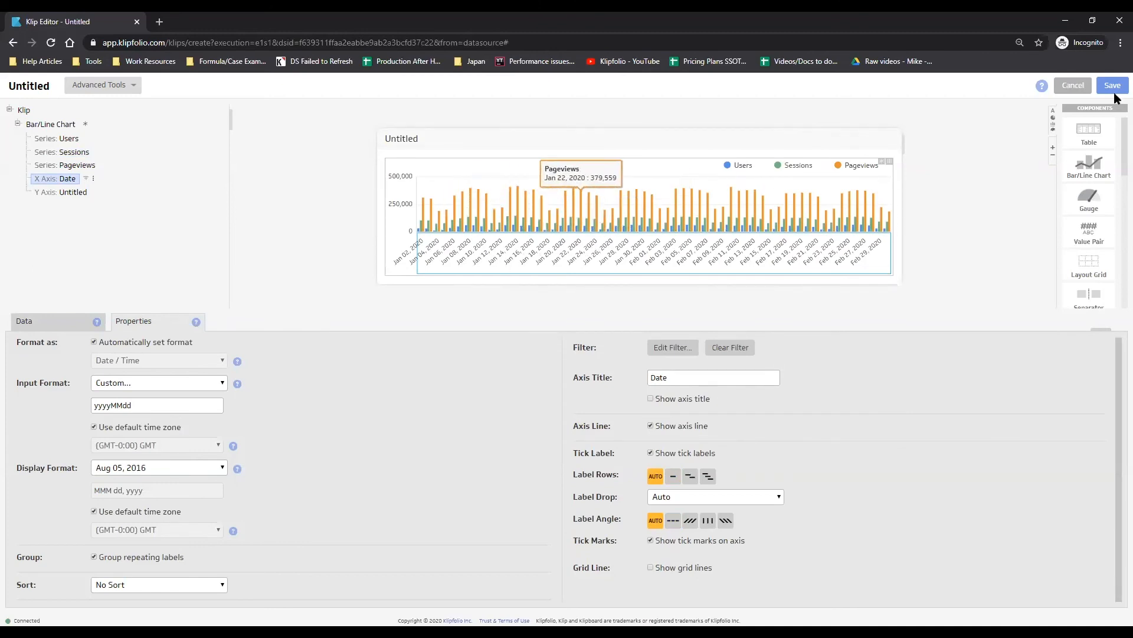
Save the new klip under the name 'Combined Profile Data GA'
{"action": "left_click", "coordinate": [1112, 85]}
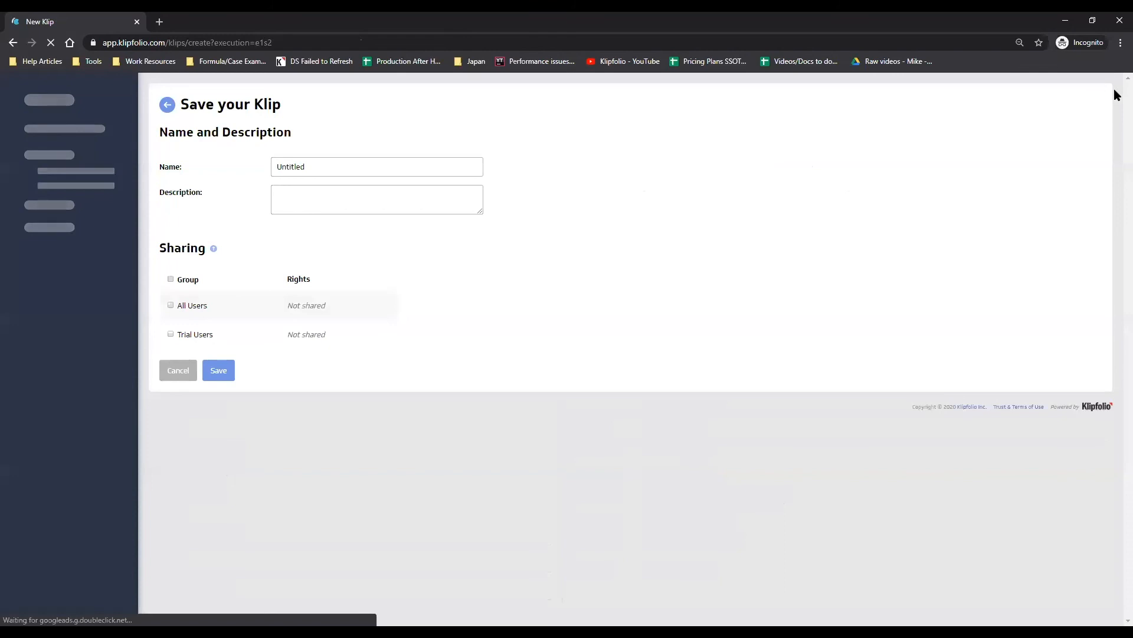
{"action": "left_click", "coordinate": [376, 166]}
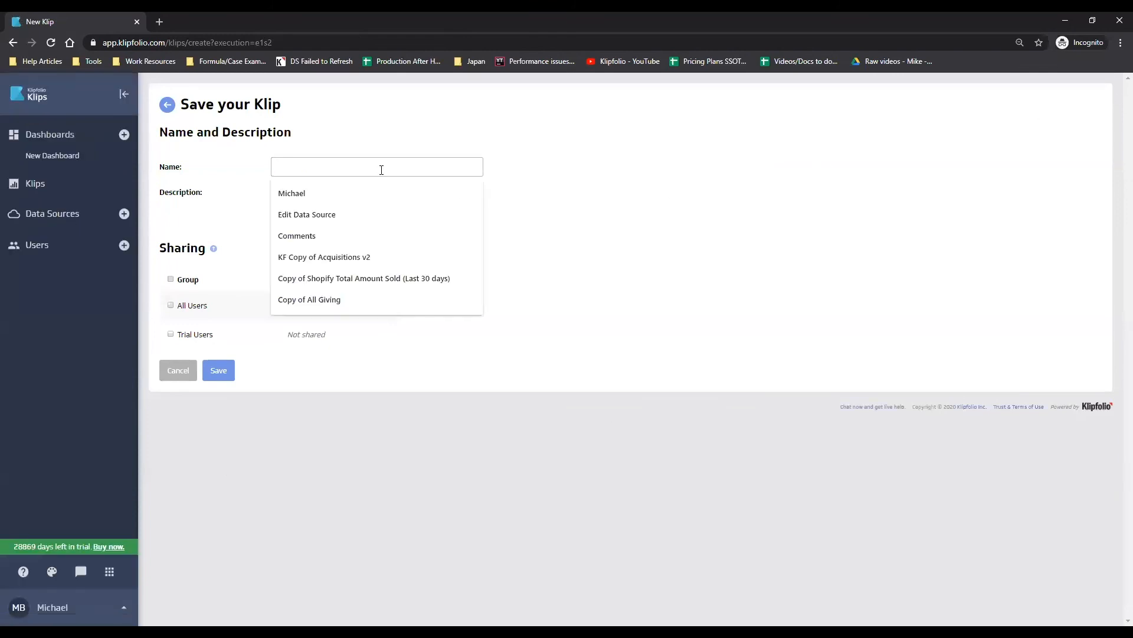
{"action": "type", "text": "Combined Profile Data GA"}
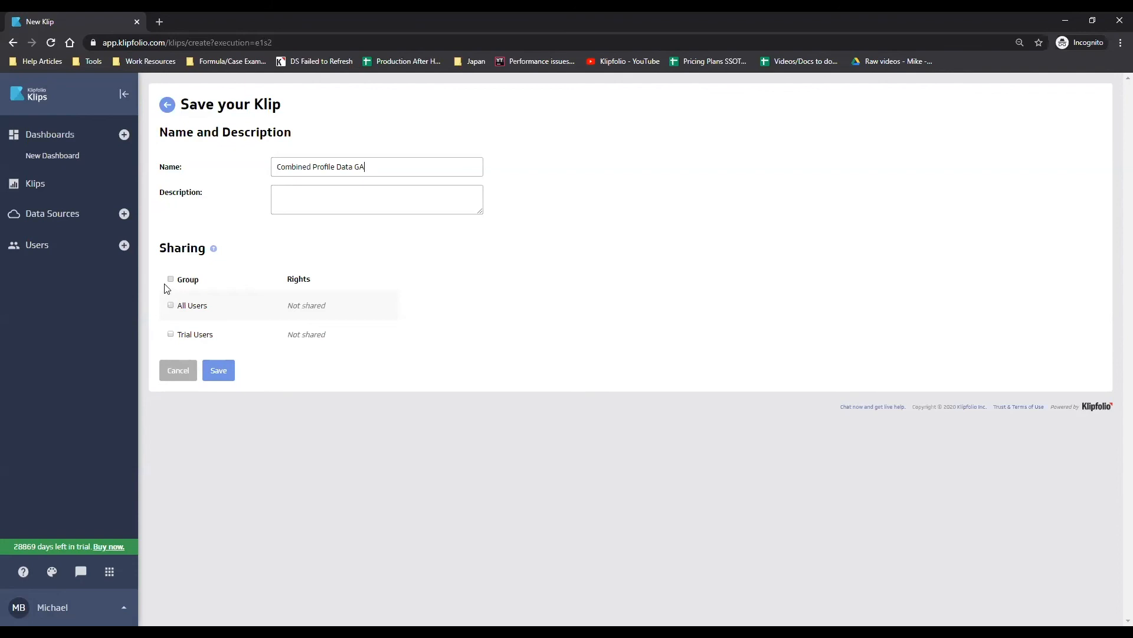
{"action": "left_click", "coordinate": [218, 370]}
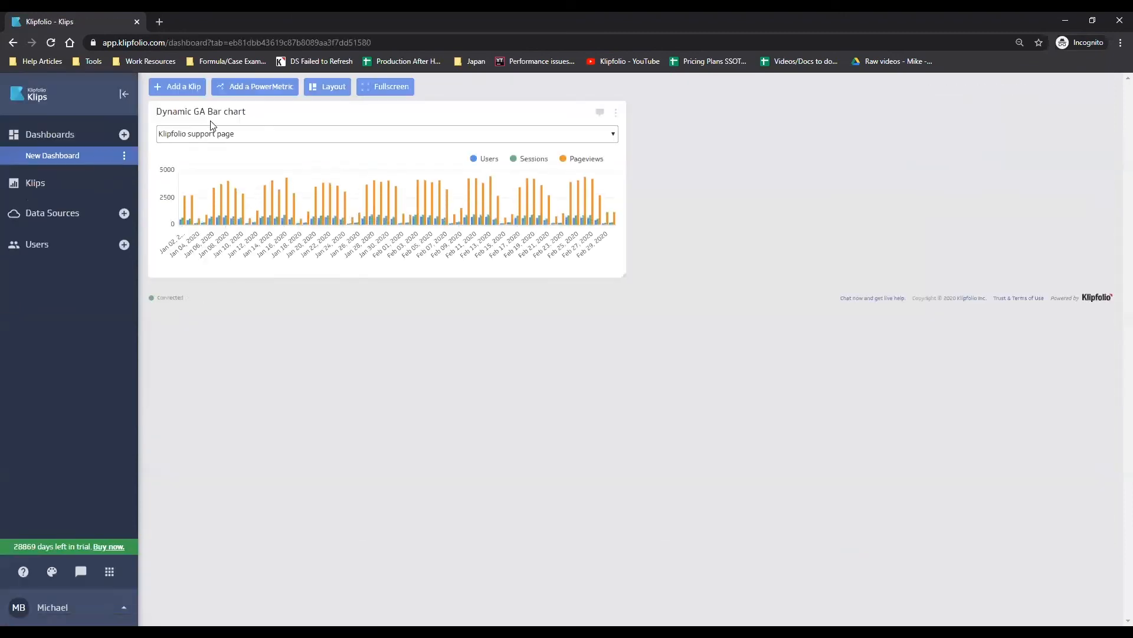
{"action": "mouse_move", "coordinate": [257, 132]}
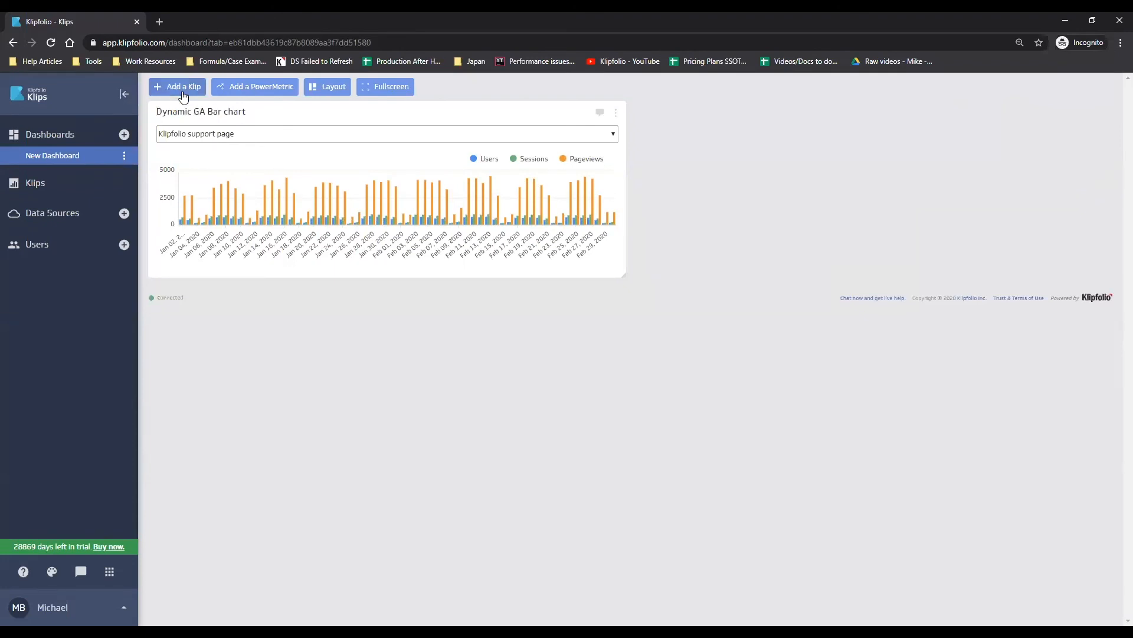
Place the 'Combined Profile Data GA' klip on the dashboard above the Dynamic GA Bar chart
{"action": "left_click", "coordinate": [177, 86]}
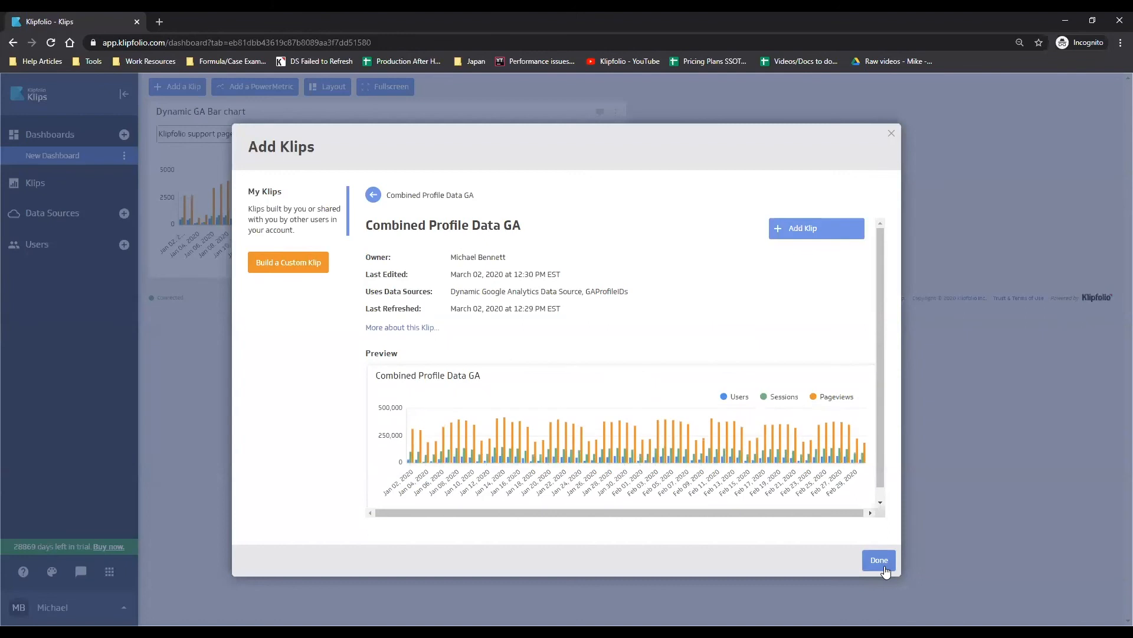
{"action": "left_click", "coordinate": [815, 228]}
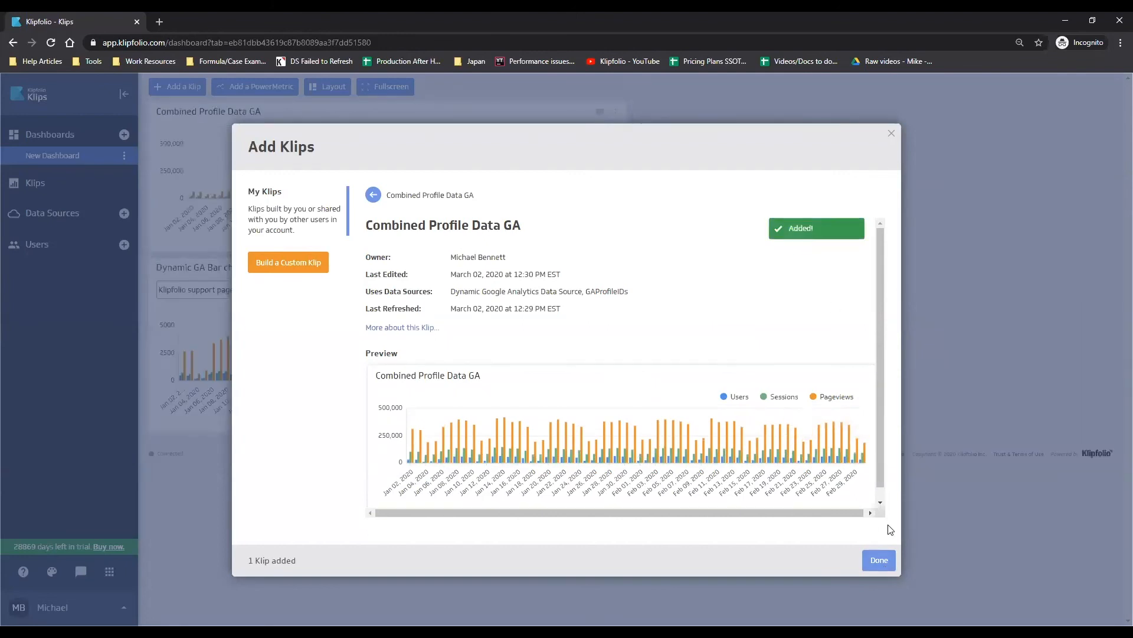
{"action": "left_click", "coordinate": [879, 559]}
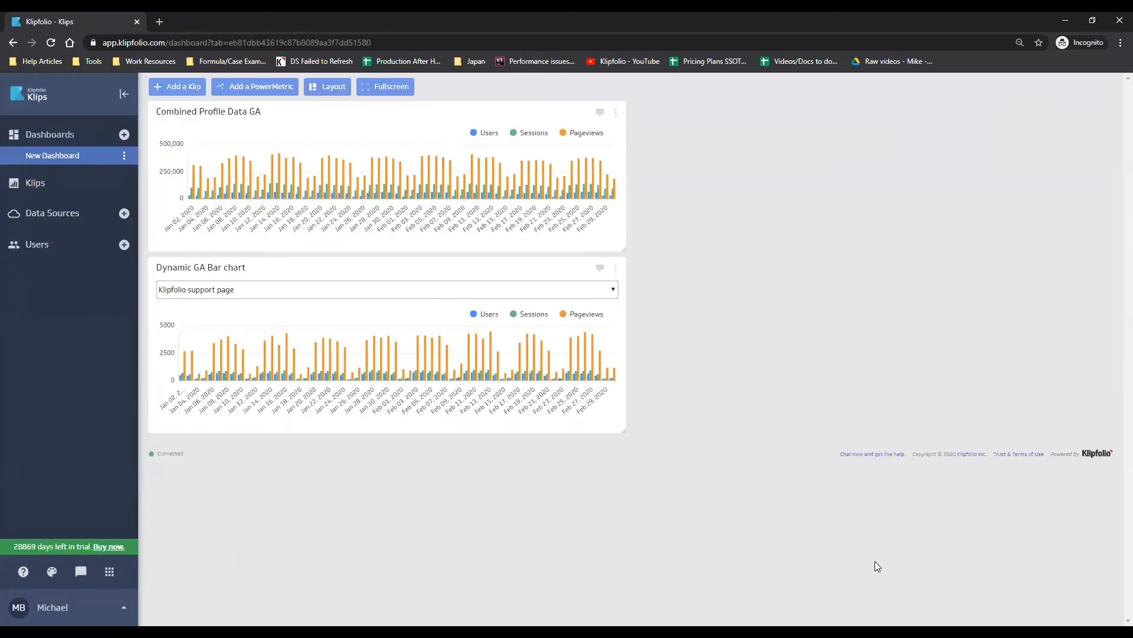
{"action": "mouse_move", "coordinate": [278, 346]}
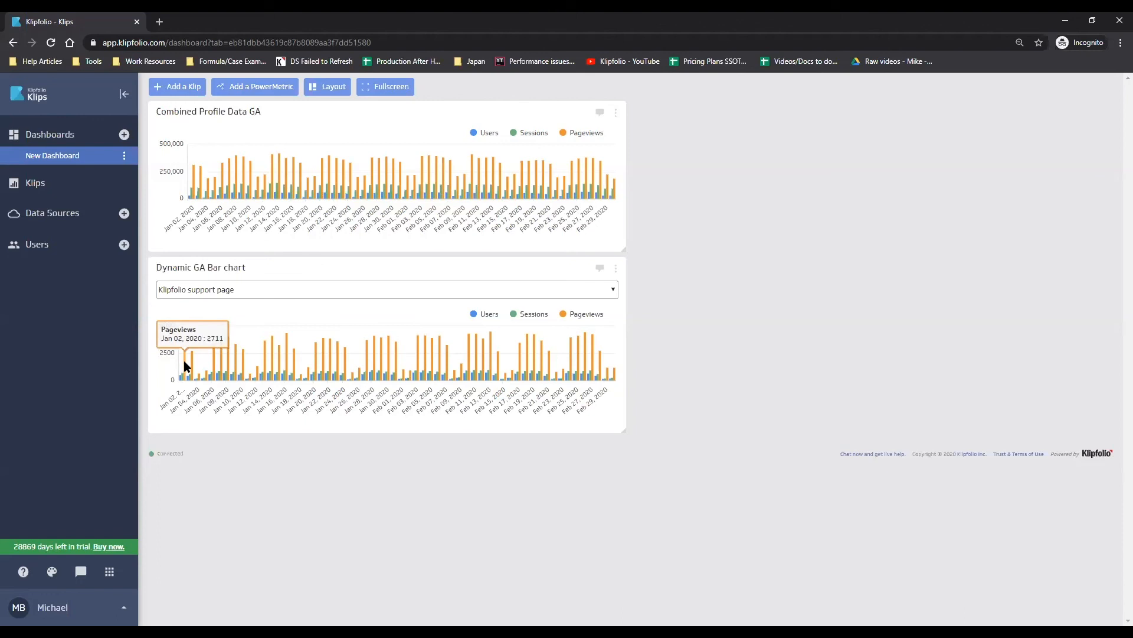
{"action": "mouse_move", "coordinate": [196, 181]}
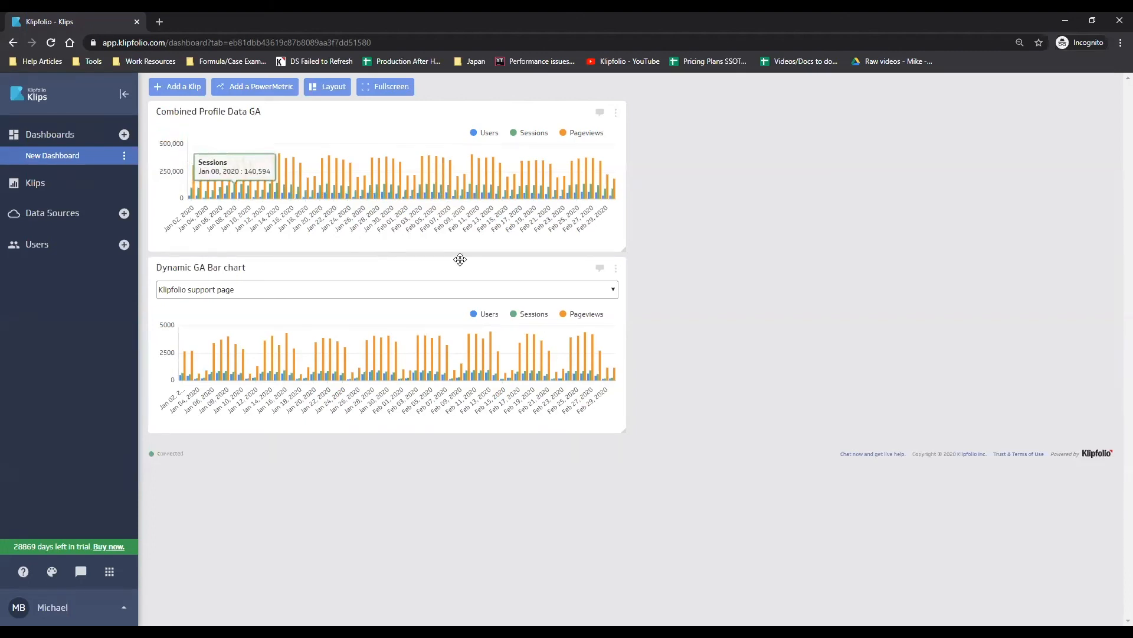
{"action": "mouse_move", "coordinate": [709, 220]}
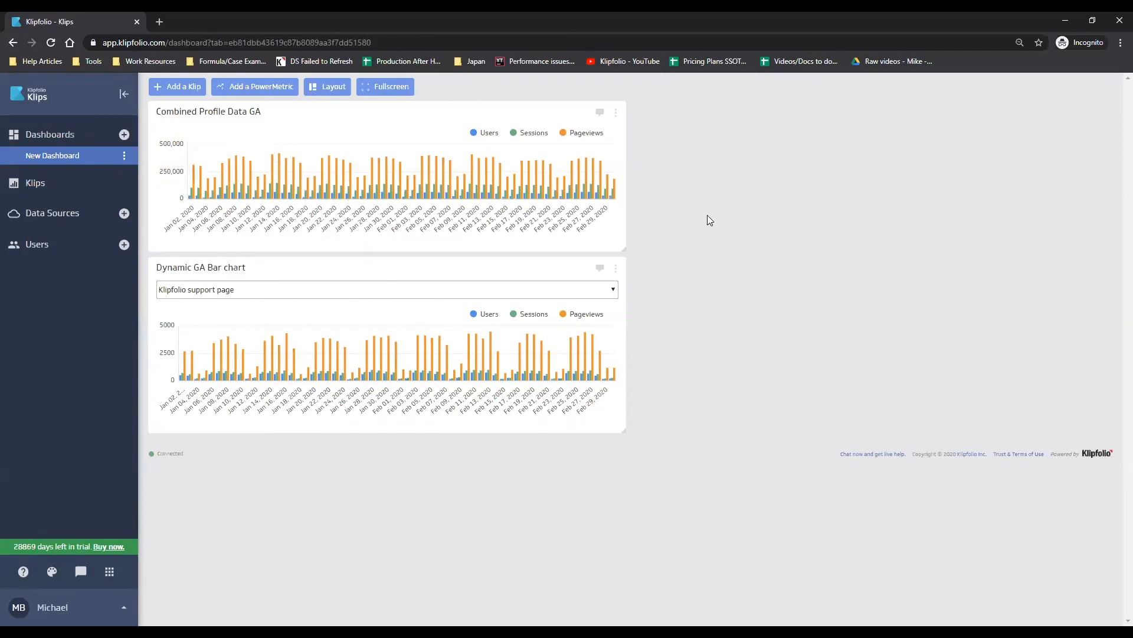